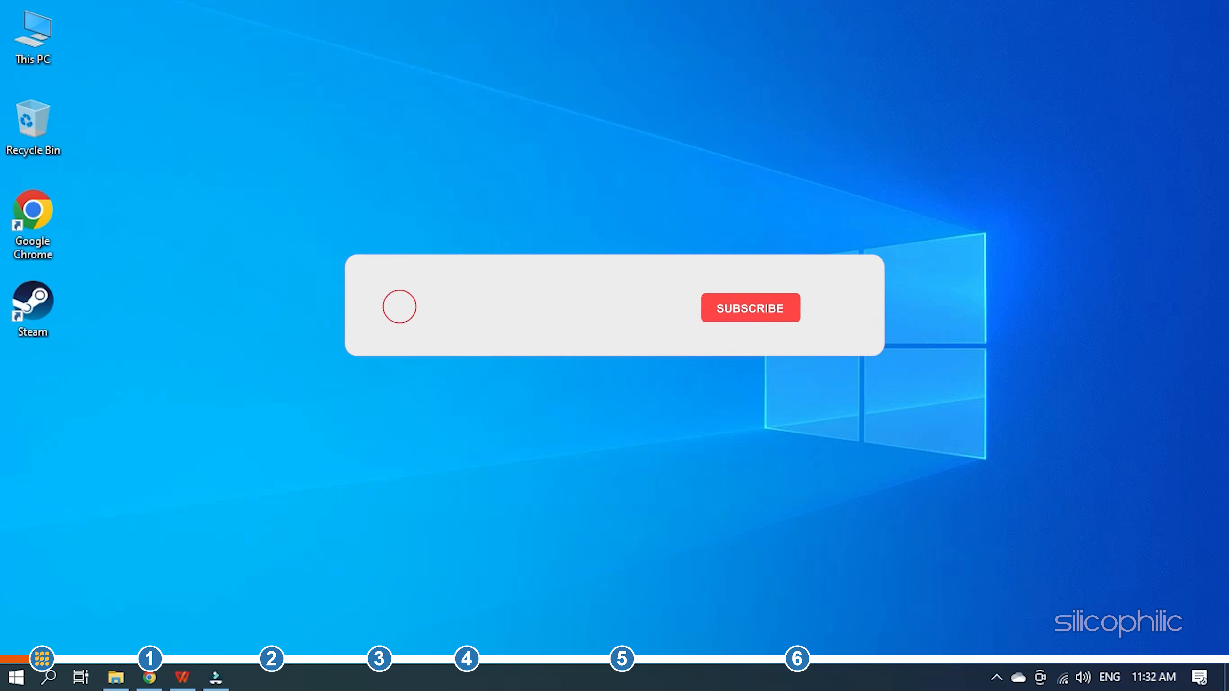
- Reach Speedtest by Ookla from the Google results and start the speed test with GO
{"action": "left_click", "coordinate": [748, 307]}
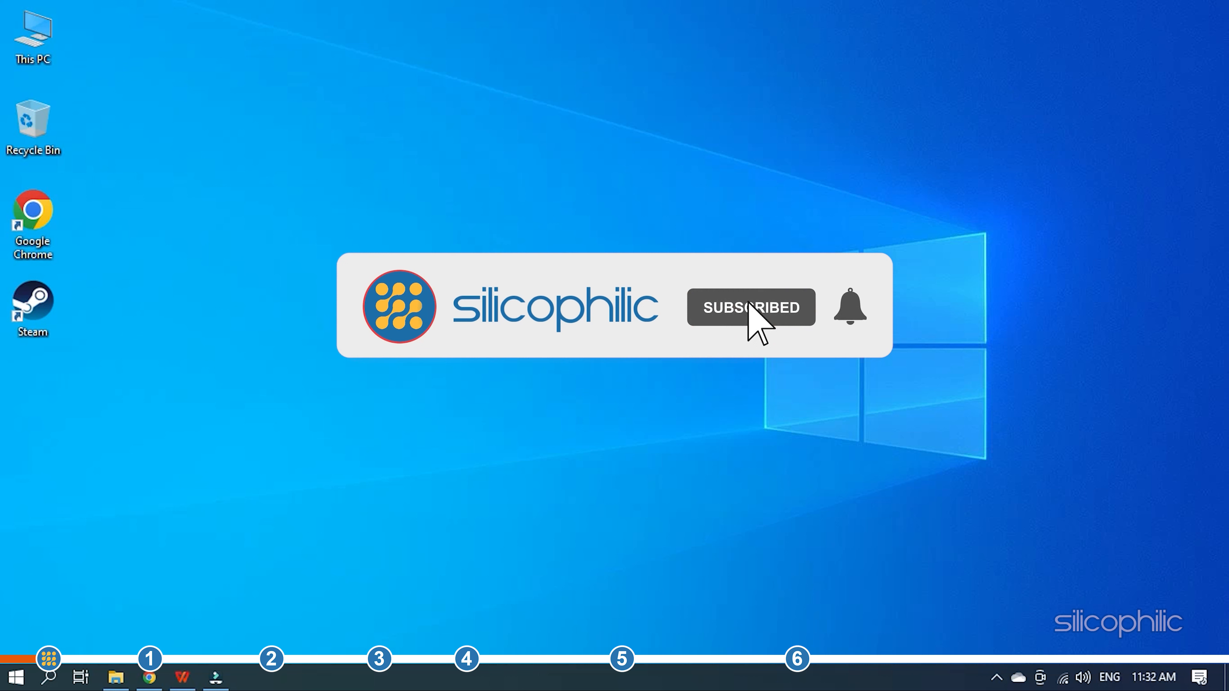
{"action": "left_click", "coordinate": [849, 306]}
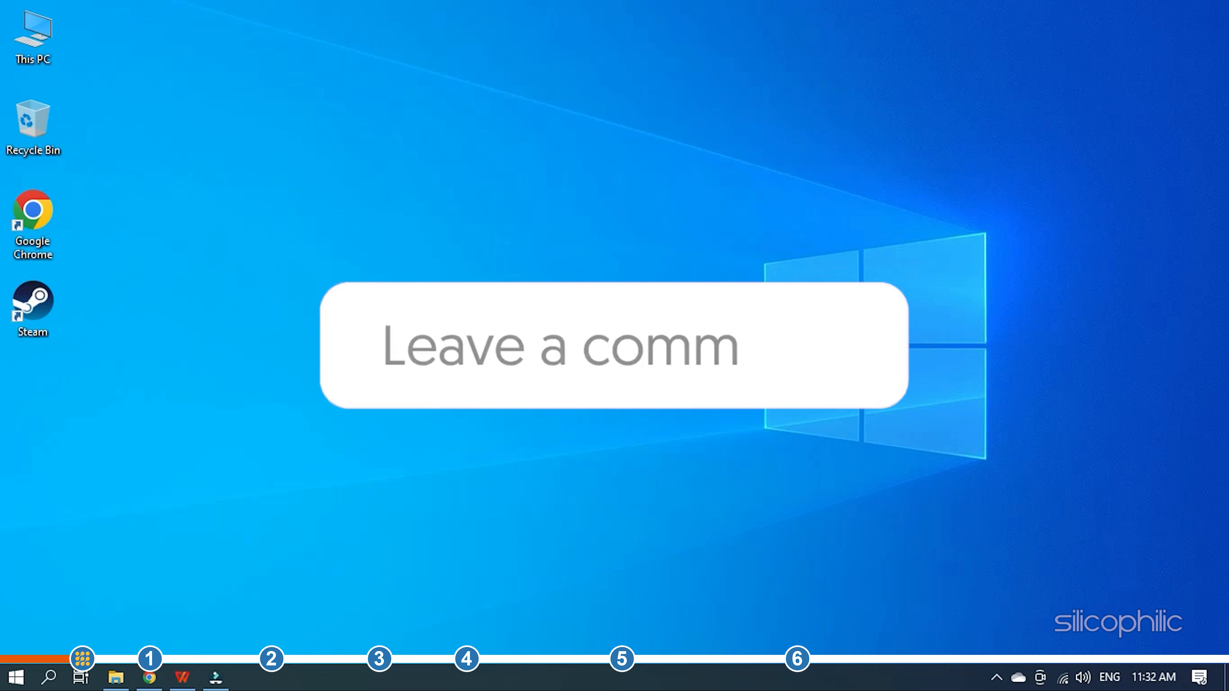
{"action": "type", "text": "eed test"}
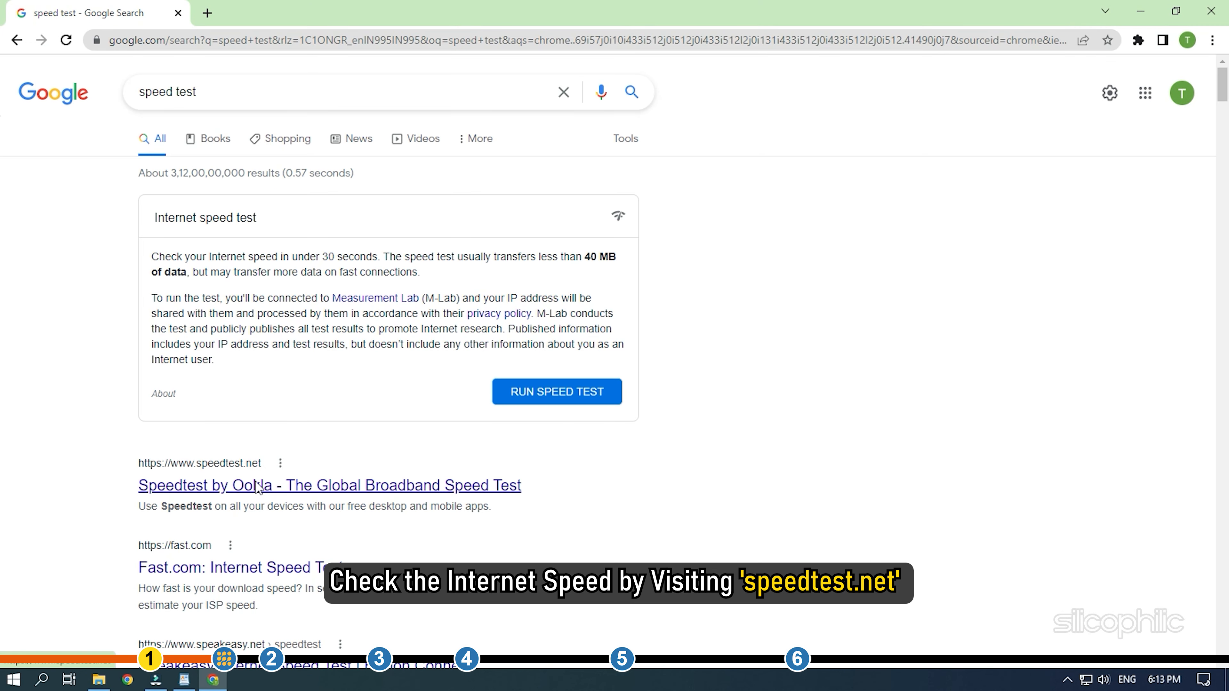
{"action": "left_click", "coordinate": [253, 486]}
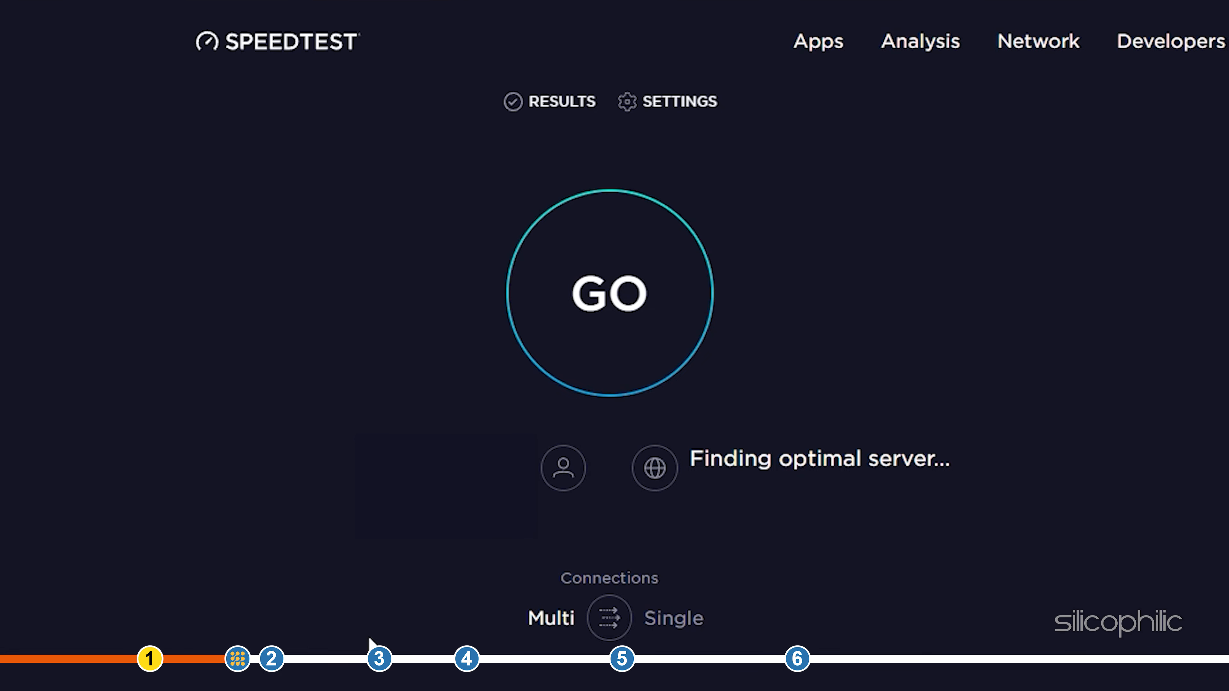
{"action": "left_click", "coordinate": [609, 293]}
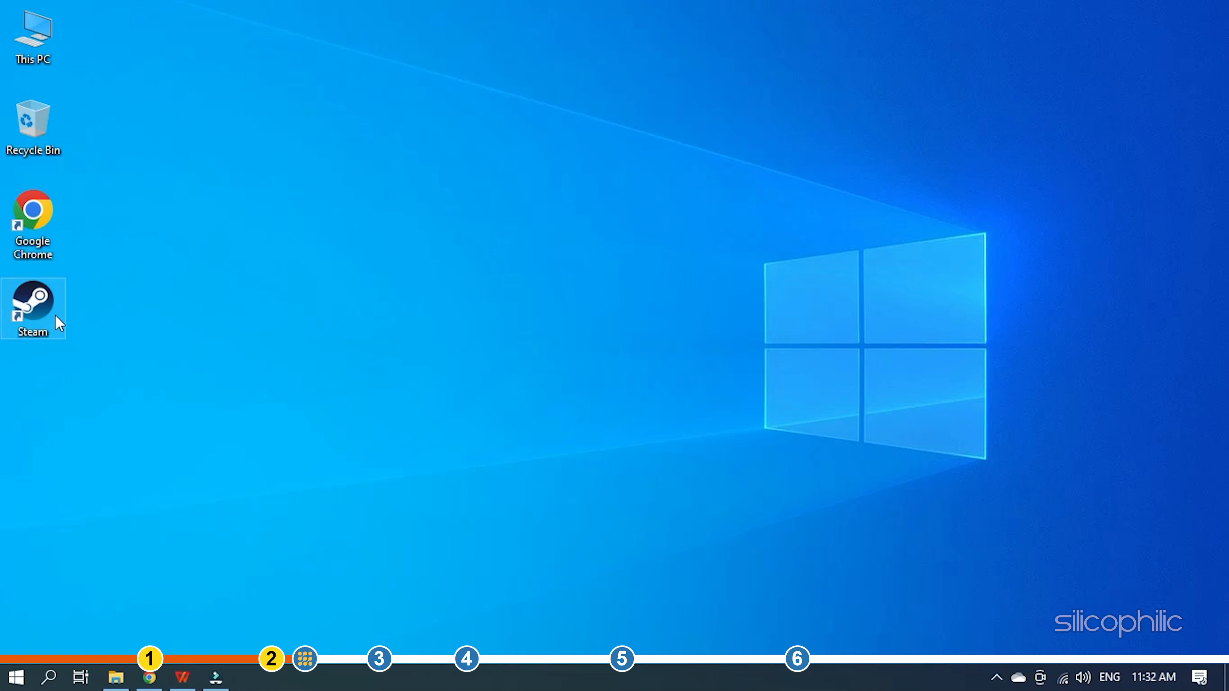
- In Steam's Broadcasting settings, choose 854x480 (480p) video dimensions and confirm with OK
{"action": "double_click", "coordinate": [33, 306]}
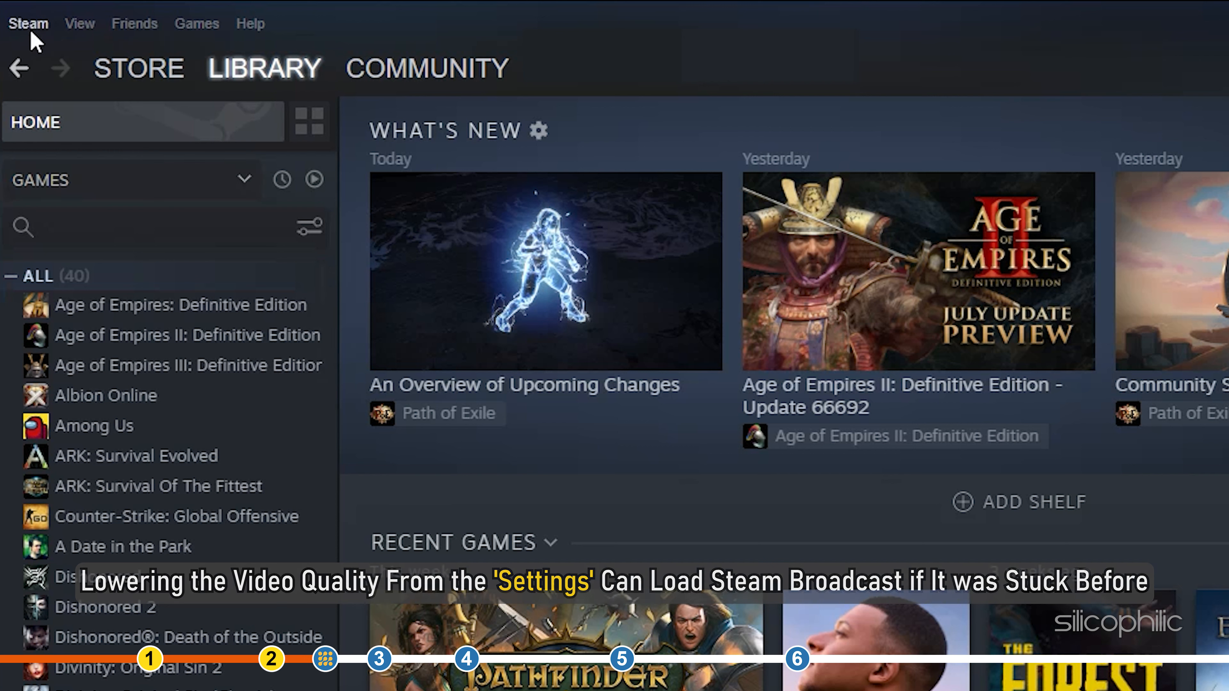
{"action": "left_click", "coordinate": [27, 23]}
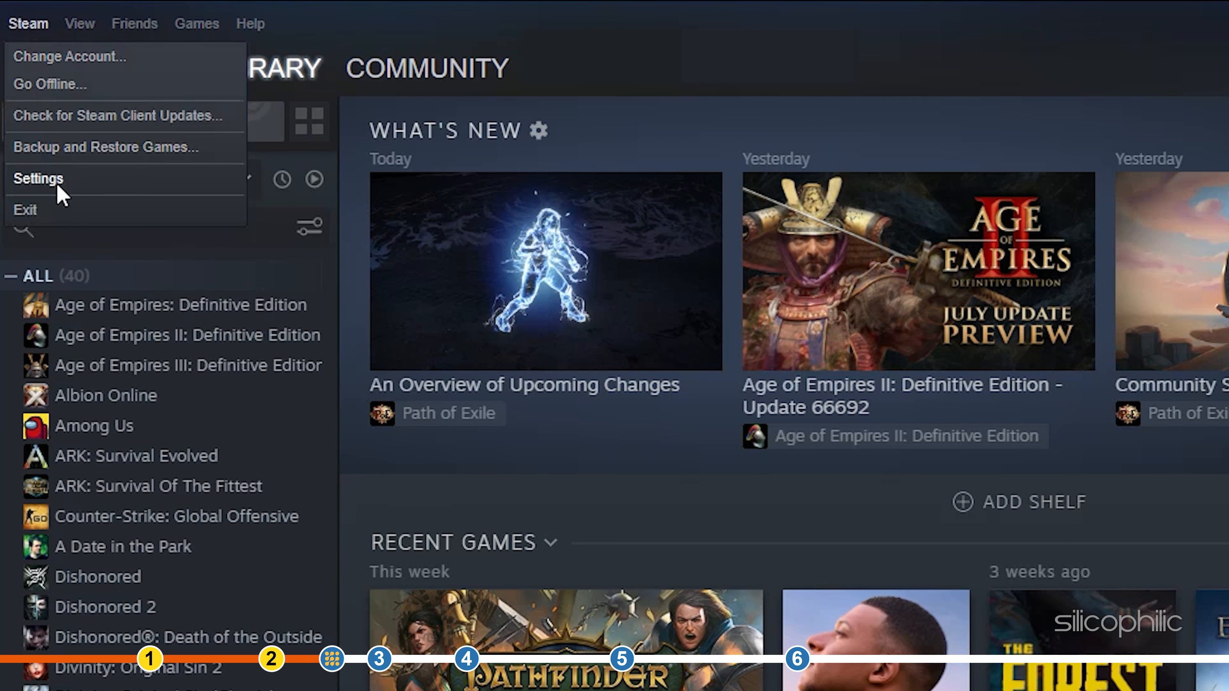
{"action": "left_click", "coordinate": [38, 177]}
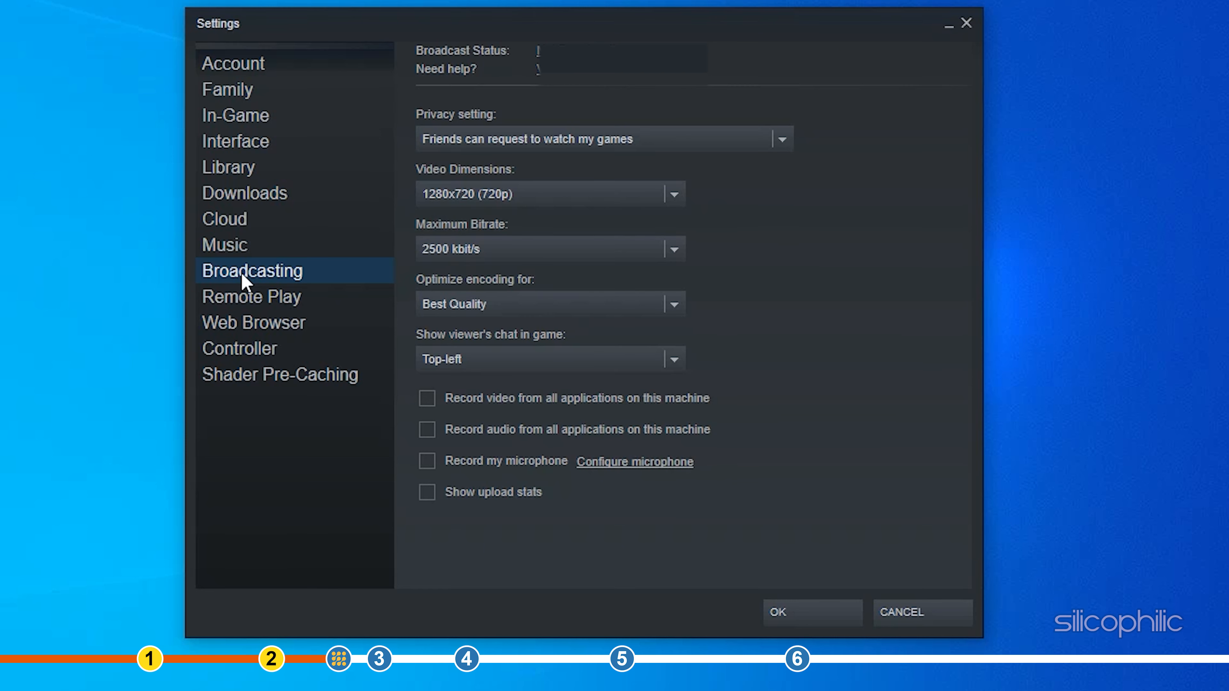
{"action": "left_click", "coordinate": [671, 194]}
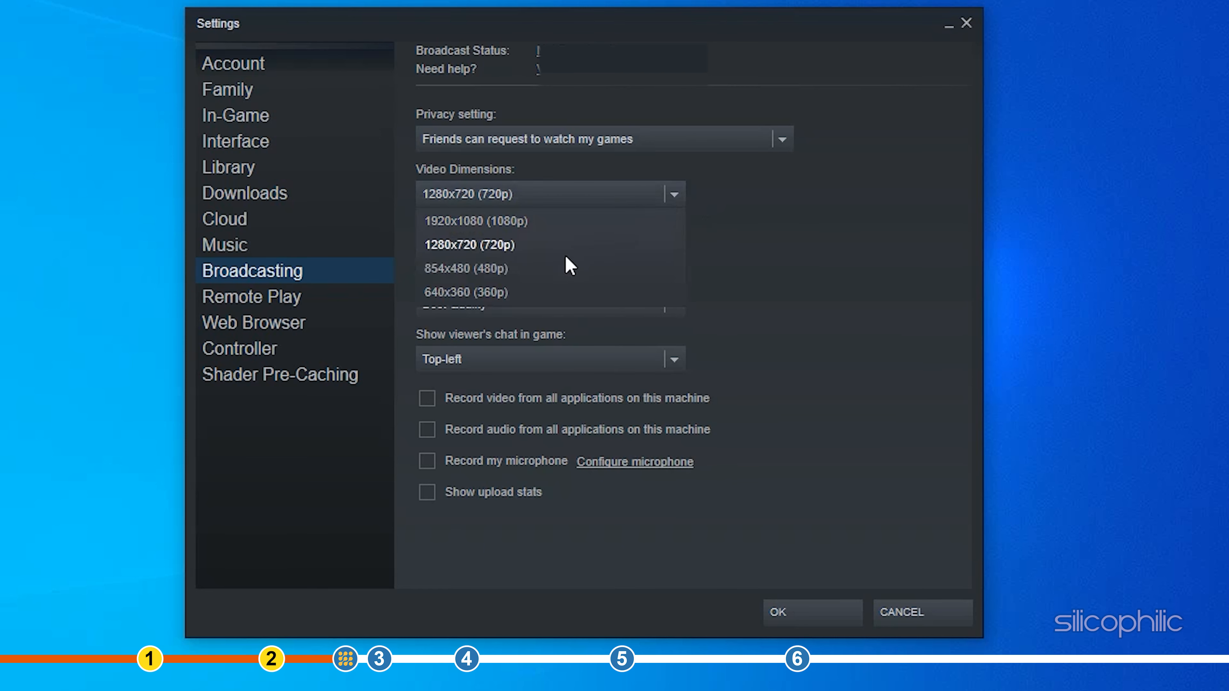
{"action": "left_click", "coordinate": [467, 268]}
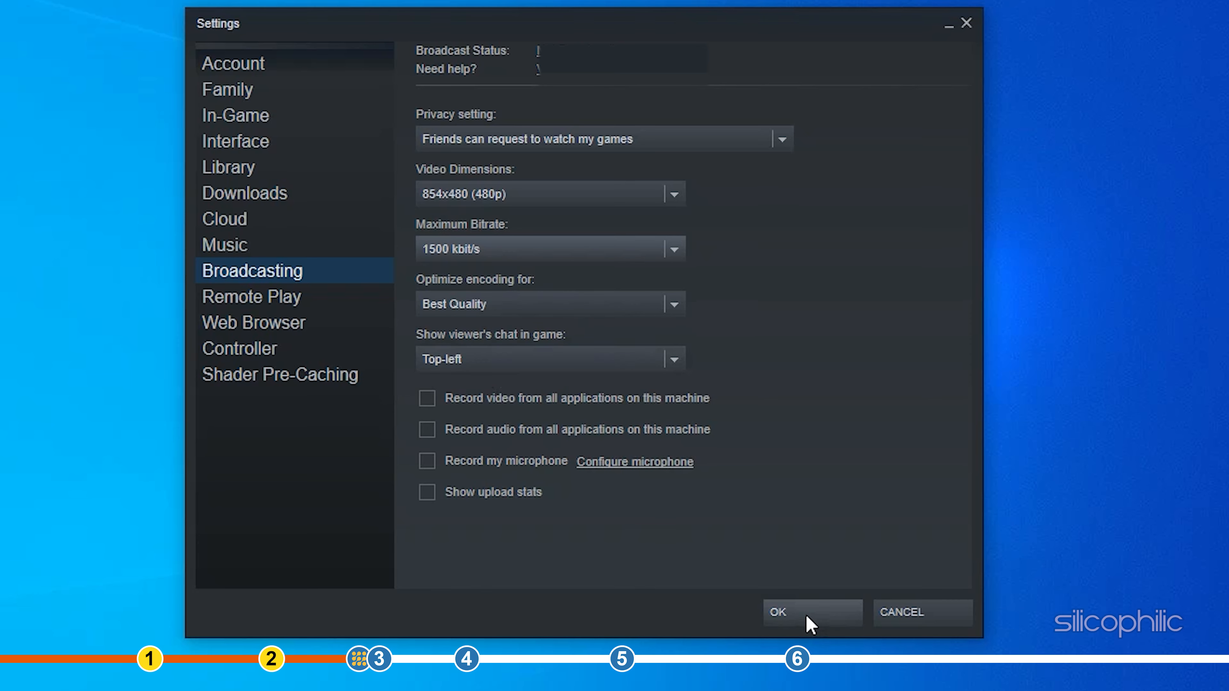
{"action": "left_click", "coordinate": [812, 612]}
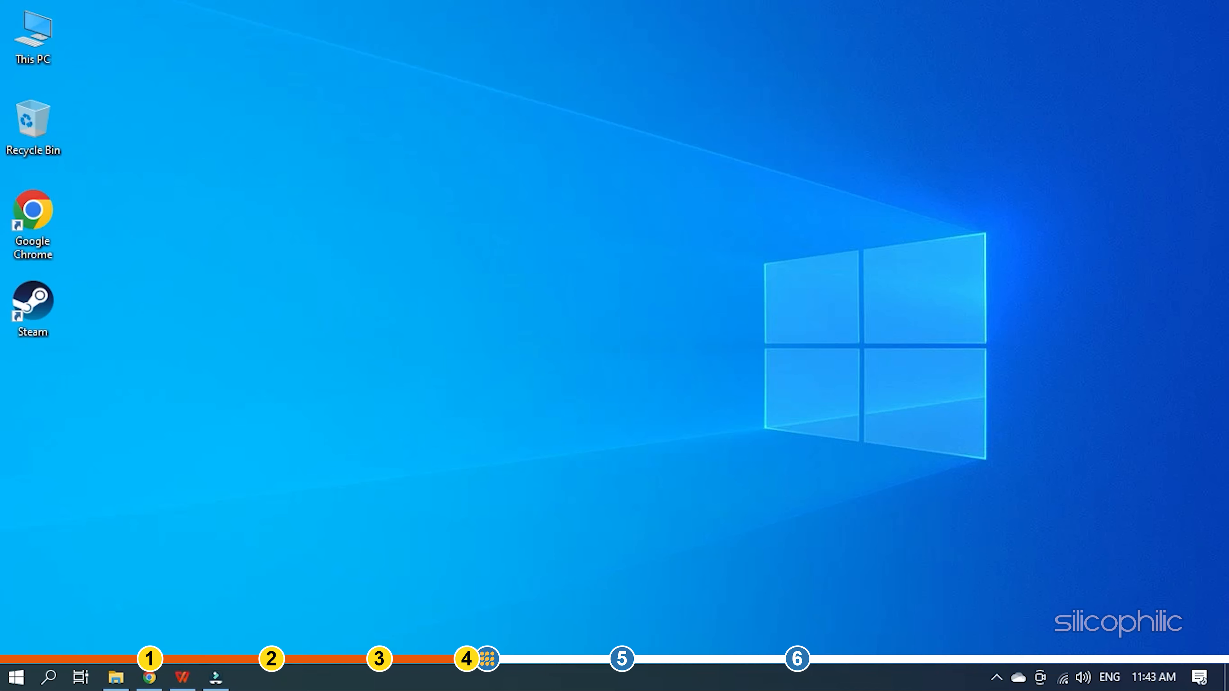
- In Steam's Broadcasting settings, set privacy to 'Anyone can watch my games' and confirm with OK
{"action": "left_click", "coordinate": [33, 306]}
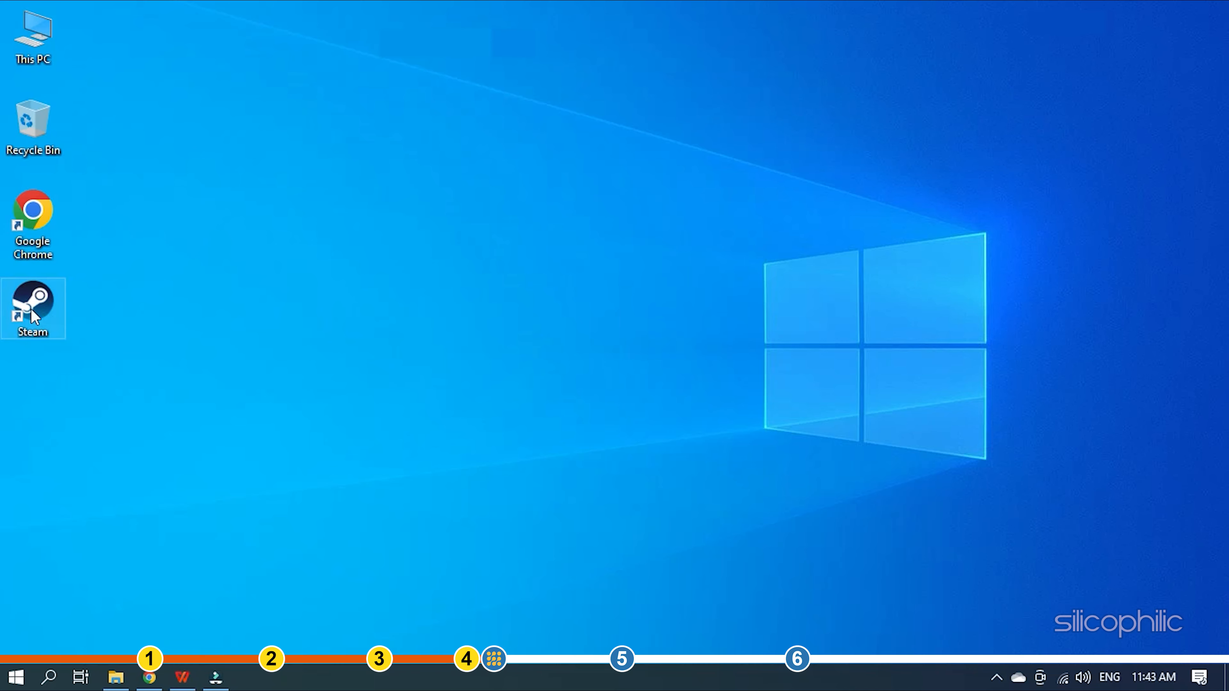
{"action": "double_click", "coordinate": [32, 308]}
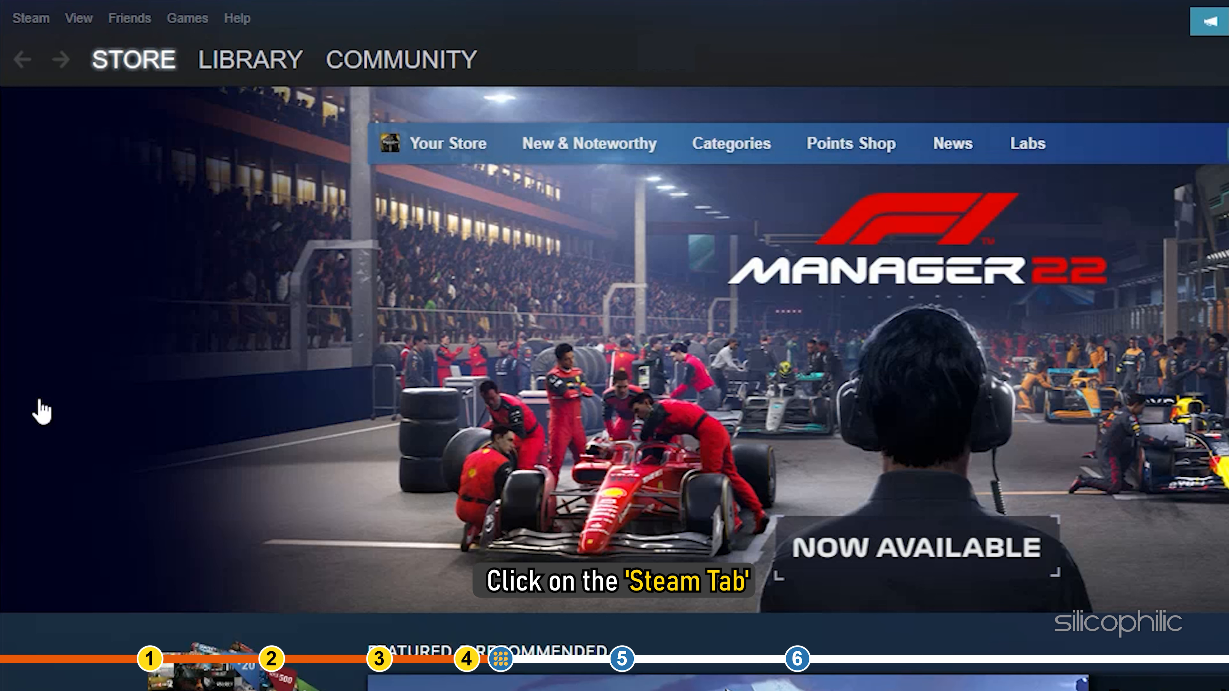
{"action": "left_click", "coordinate": [30, 17]}
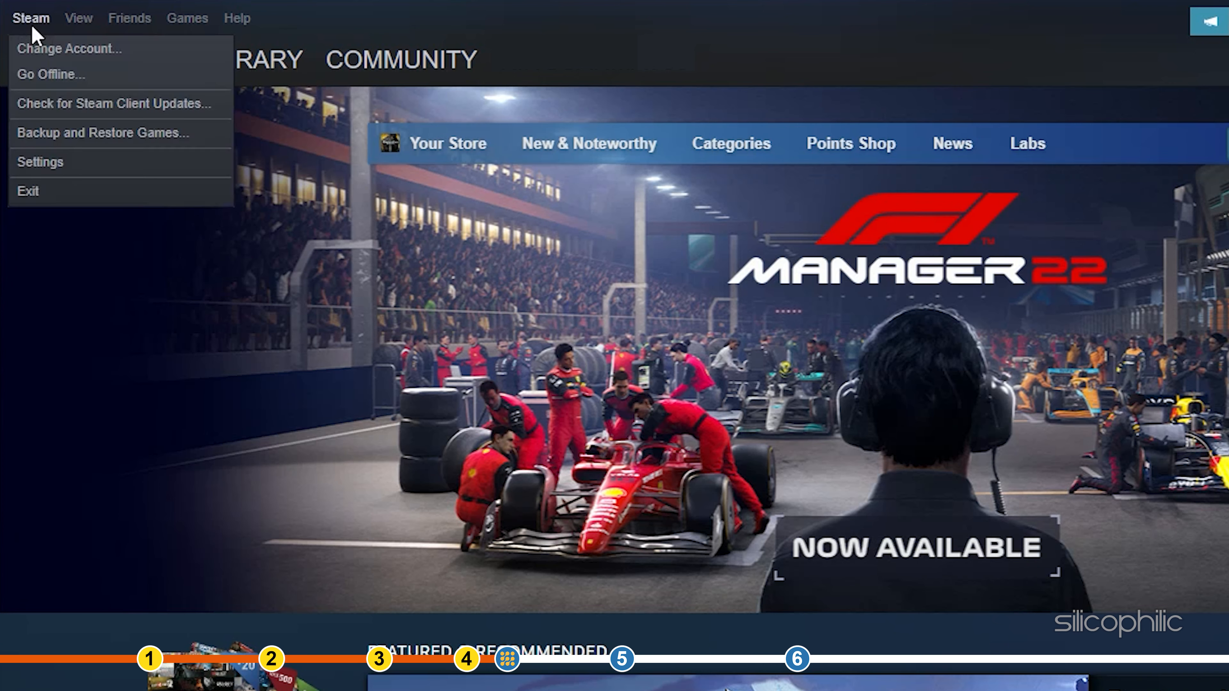
{"action": "mouse_move", "coordinate": [40, 161]}
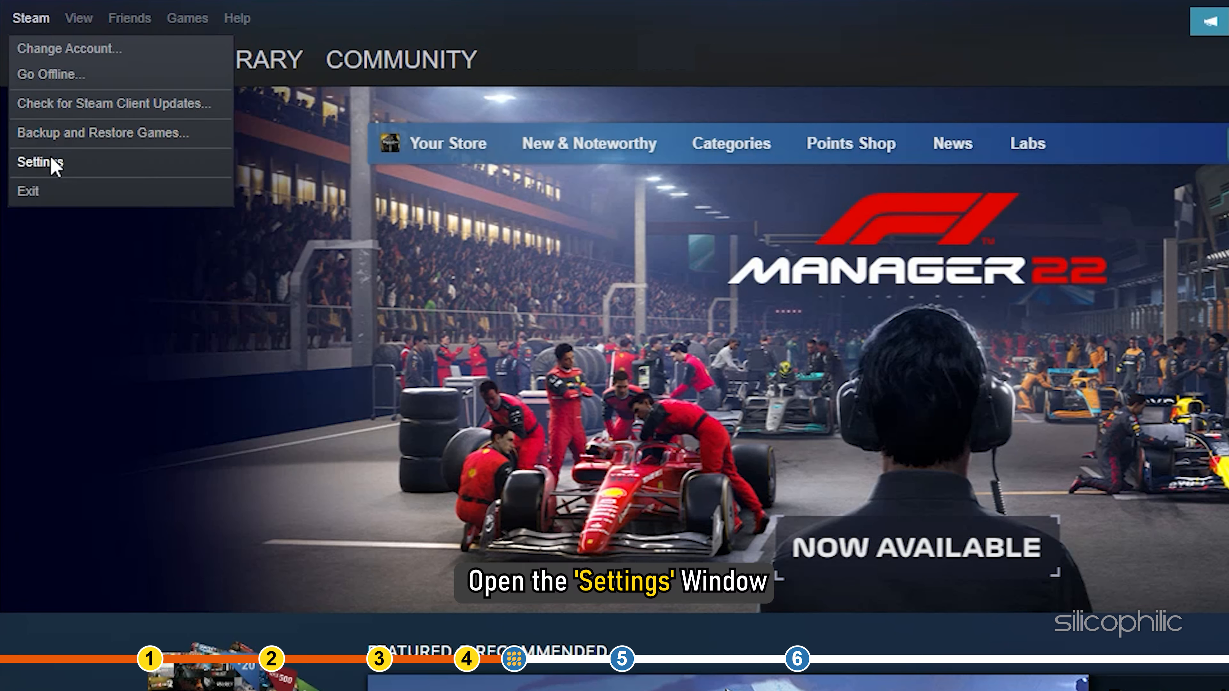
{"action": "left_click", "coordinate": [39, 161]}
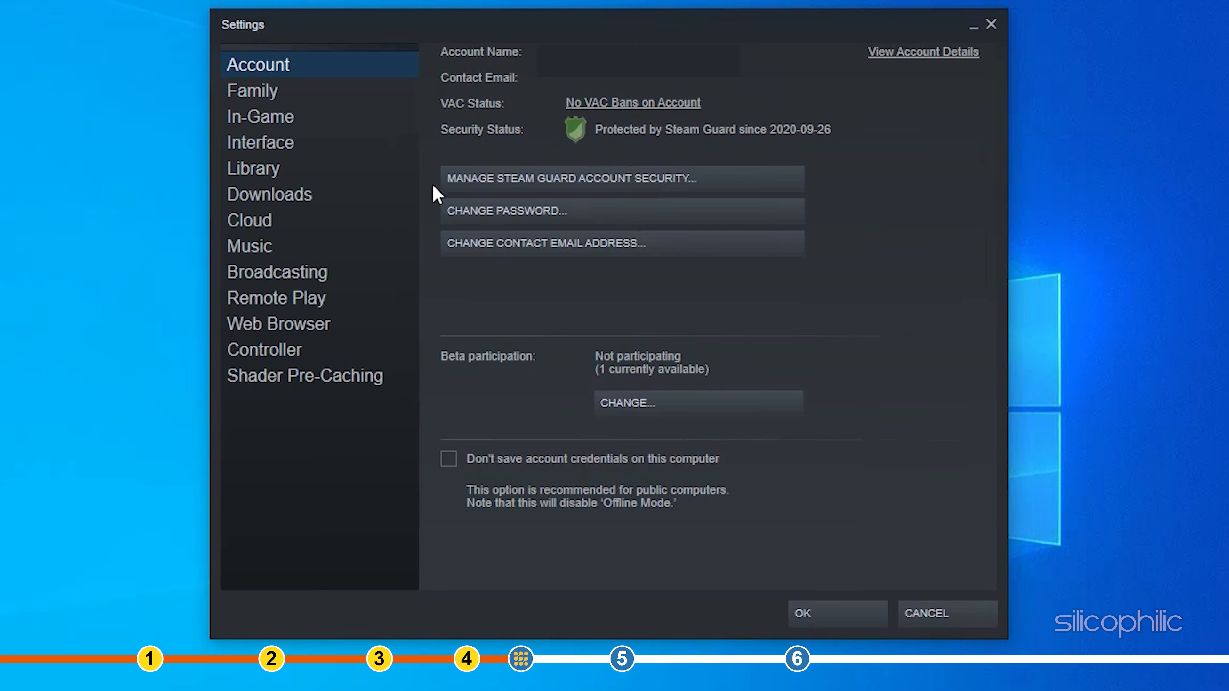
{"action": "mouse_move", "coordinate": [263, 272]}
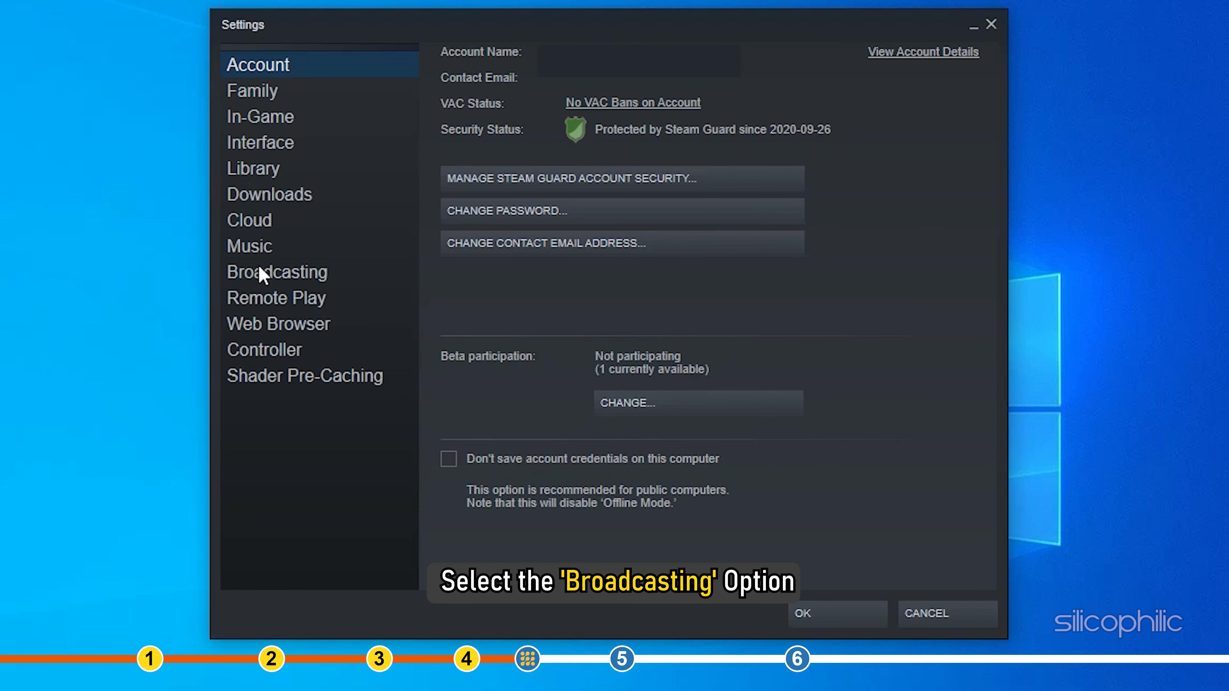
{"action": "left_click", "coordinate": [275, 272]}
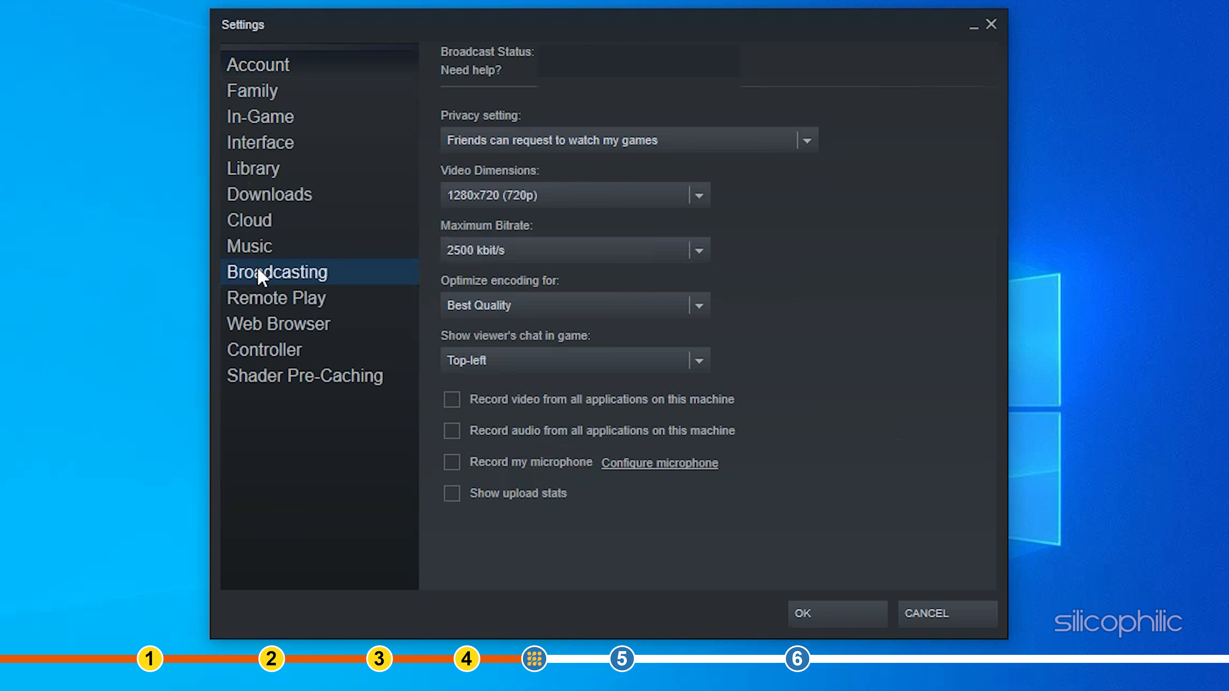
{"action": "mouse_move", "coordinate": [786, 162]}
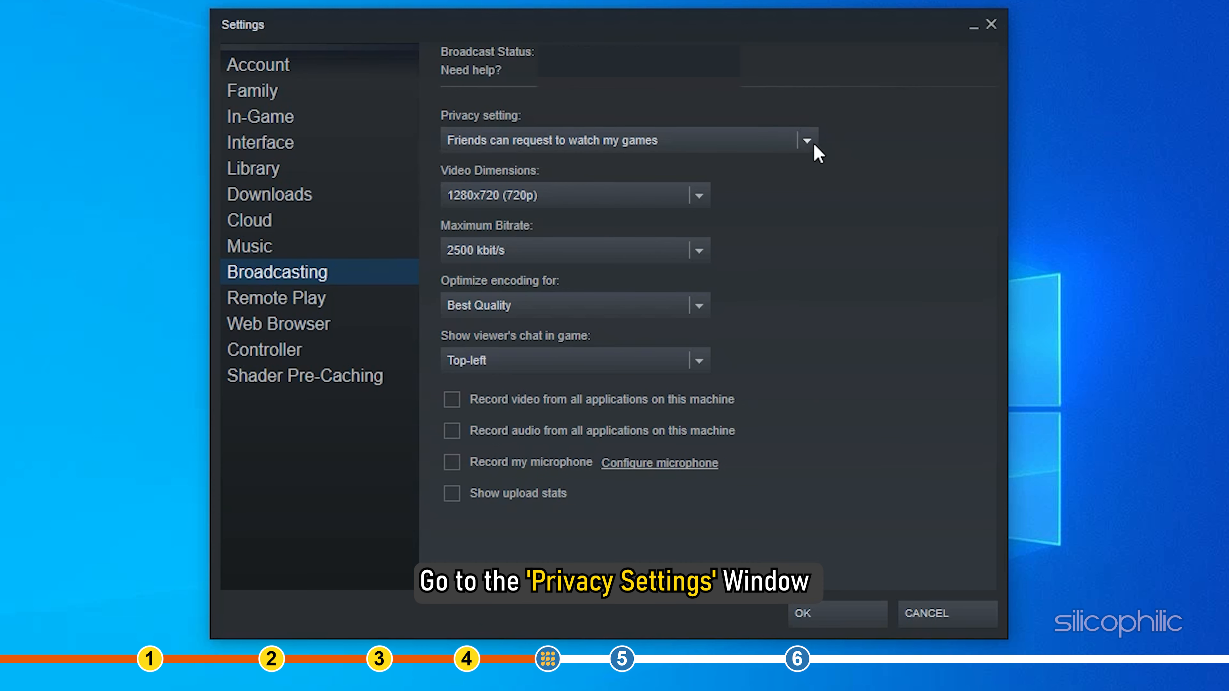
{"action": "left_click", "coordinate": [805, 140]}
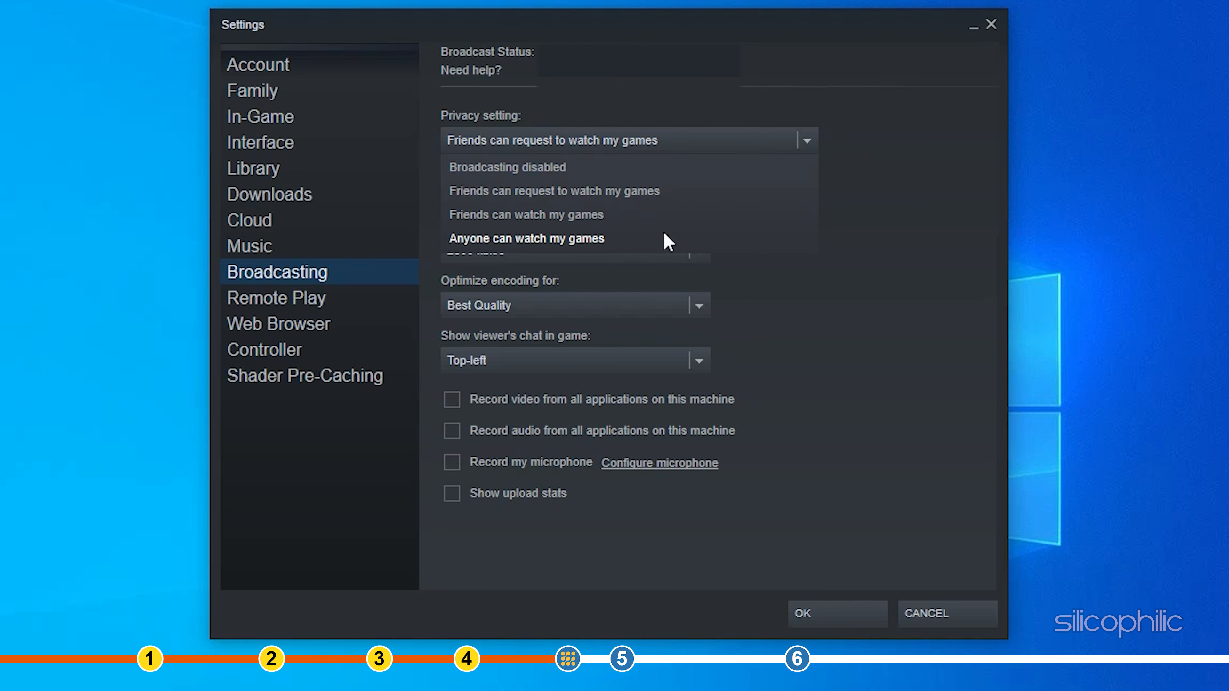
{"action": "left_click", "coordinate": [526, 238]}
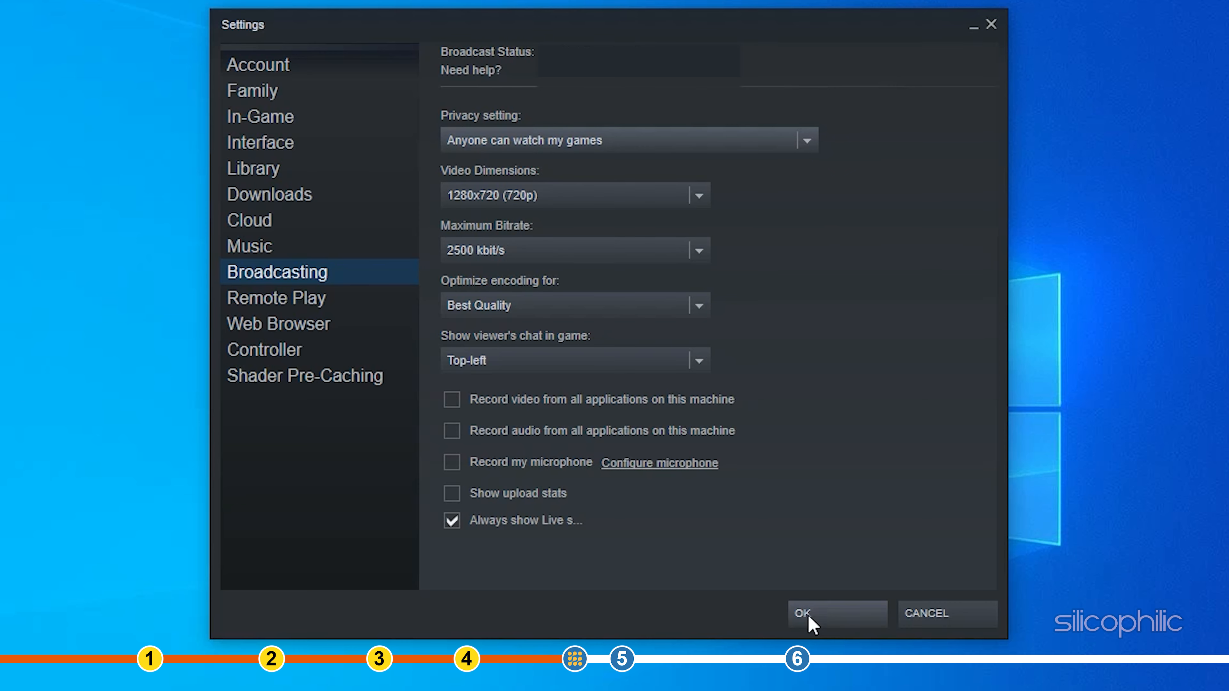
{"action": "left_click", "coordinate": [799, 613]}
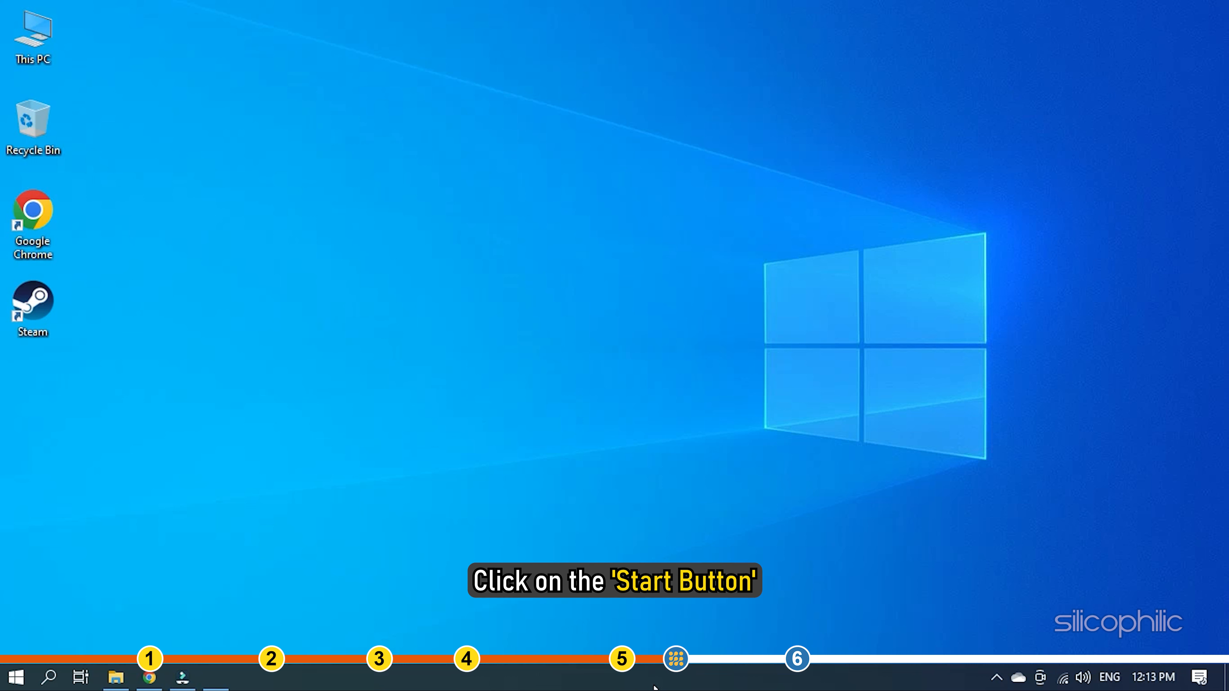
- Search 'win' from the Start menu to find Windows Defender Firewall
{"action": "left_click", "coordinate": [14, 676]}
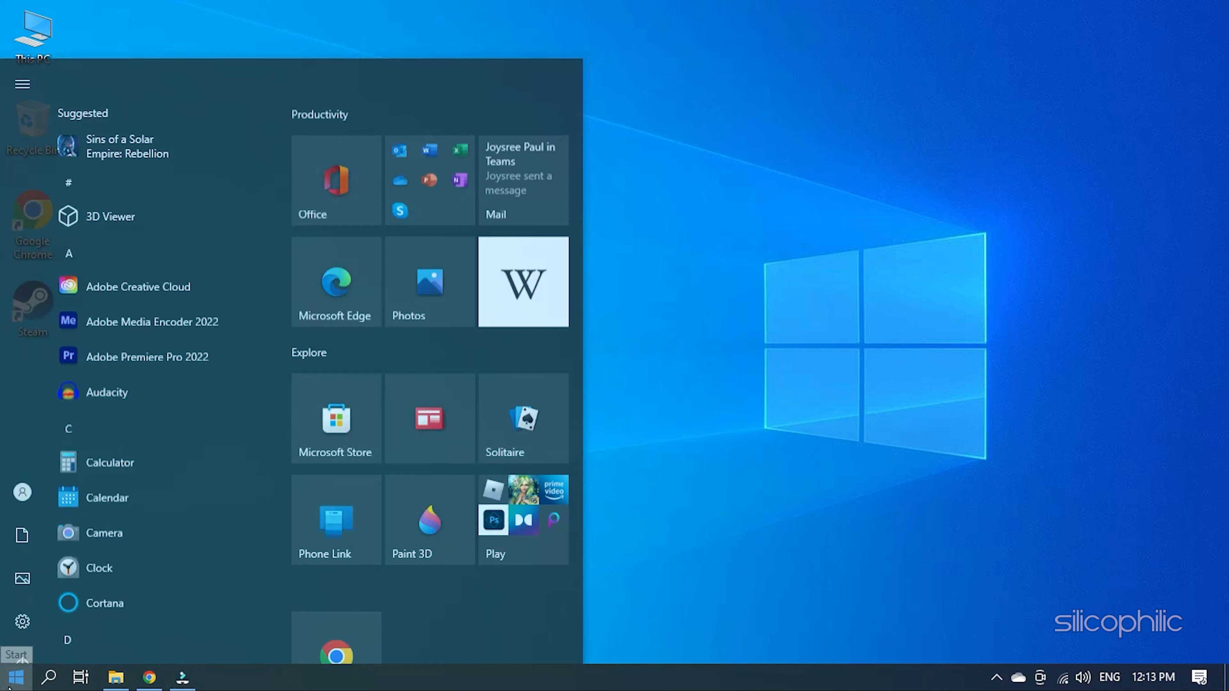
{"action": "type", "text": "win"}
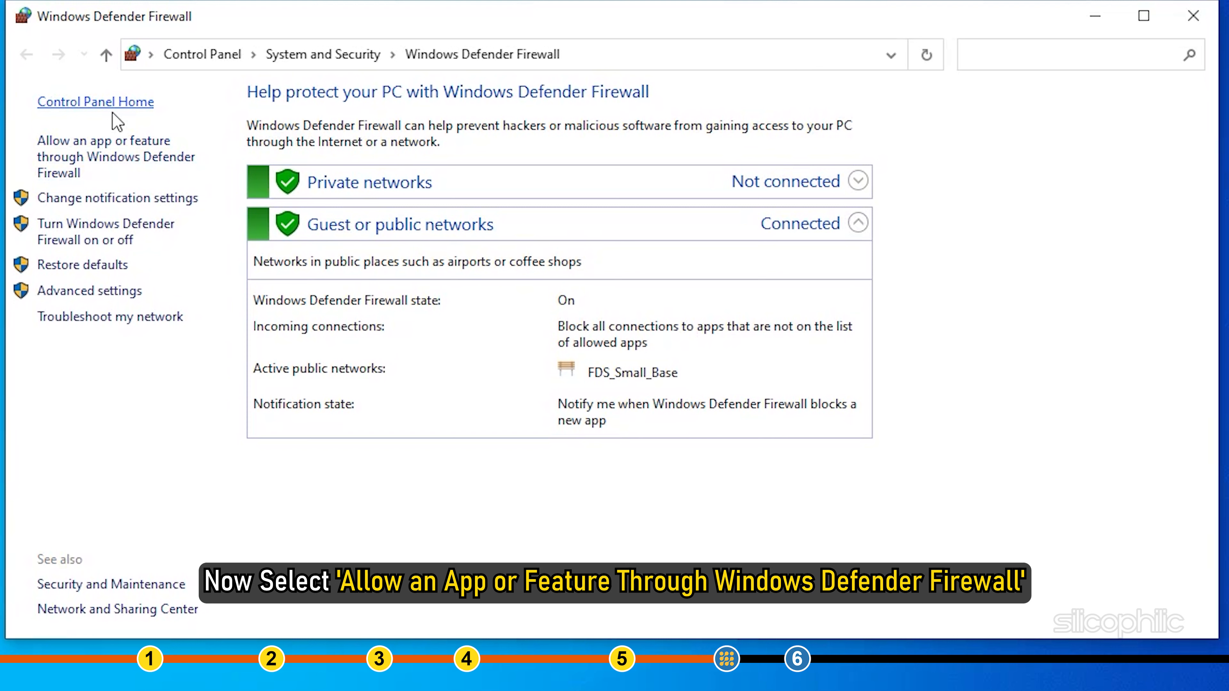
- In Allowed apps, re-tick Steam so it stays allowed on private and public networks, and confirm with OK
{"action": "left_click", "coordinate": [115, 156]}
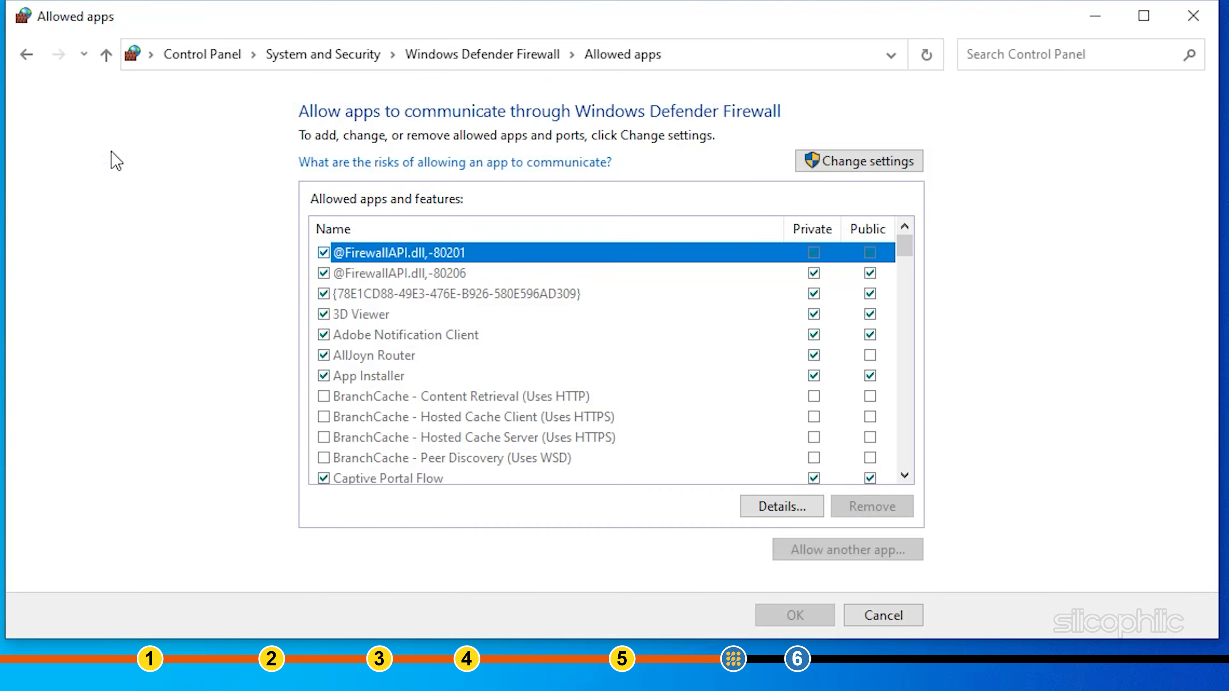
{"action": "mouse_move", "coordinate": [858, 160]}
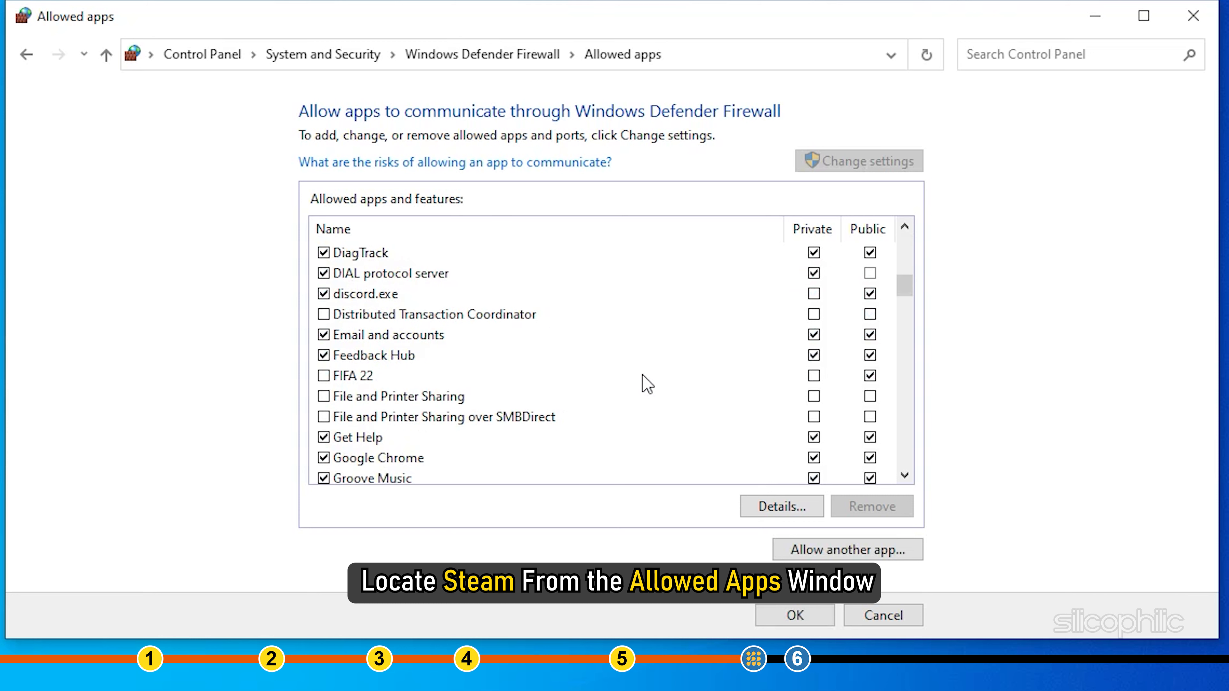
{"action": "scroll", "scroll_direction": "down", "scroll_amount": 3}
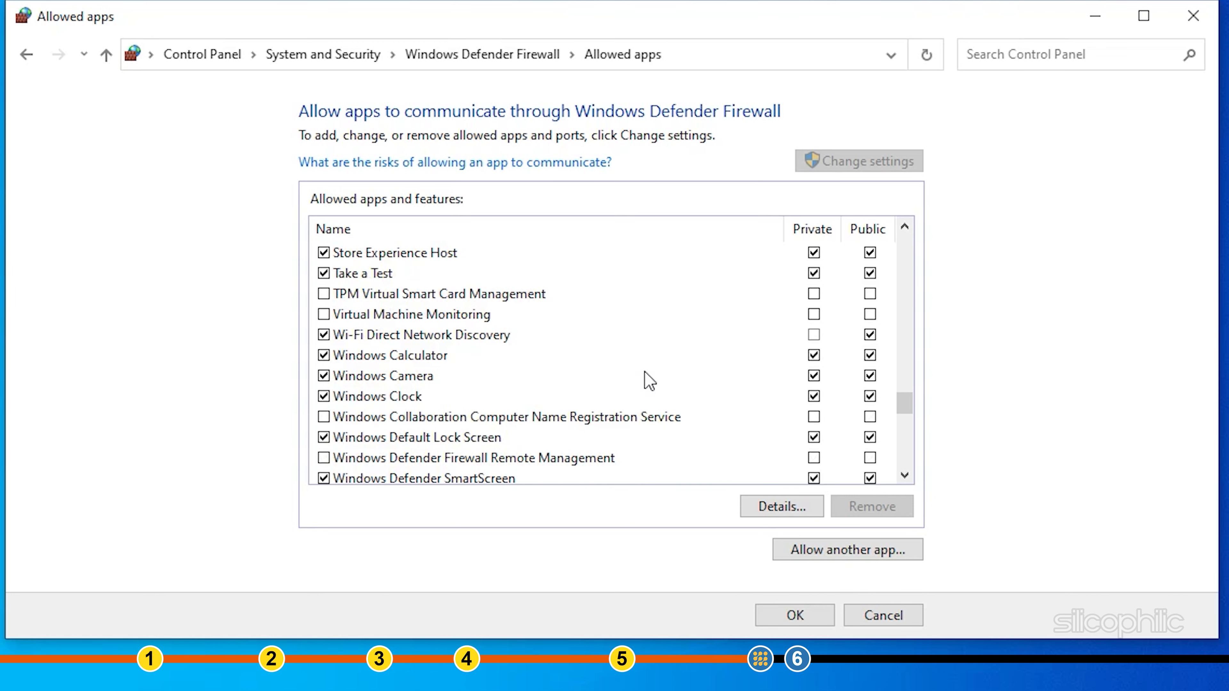
{"action": "scroll", "scroll_direction": "up", "scroll_amount": 3}
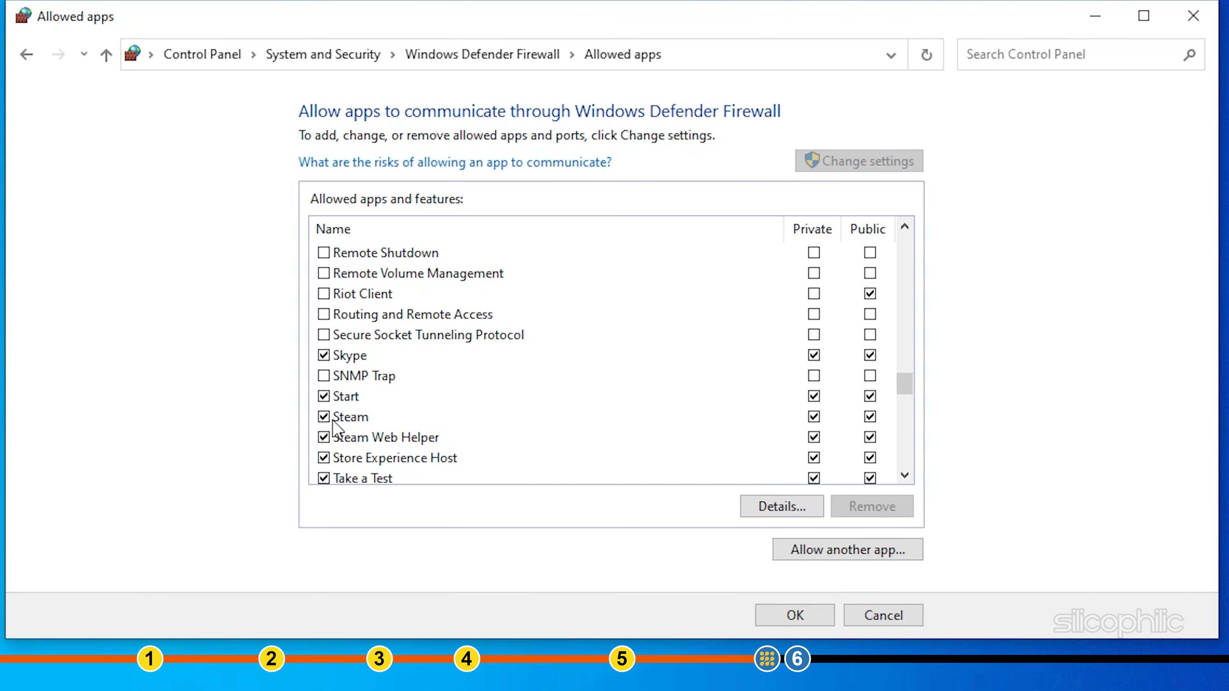
{"action": "left_click", "coordinate": [350, 416]}
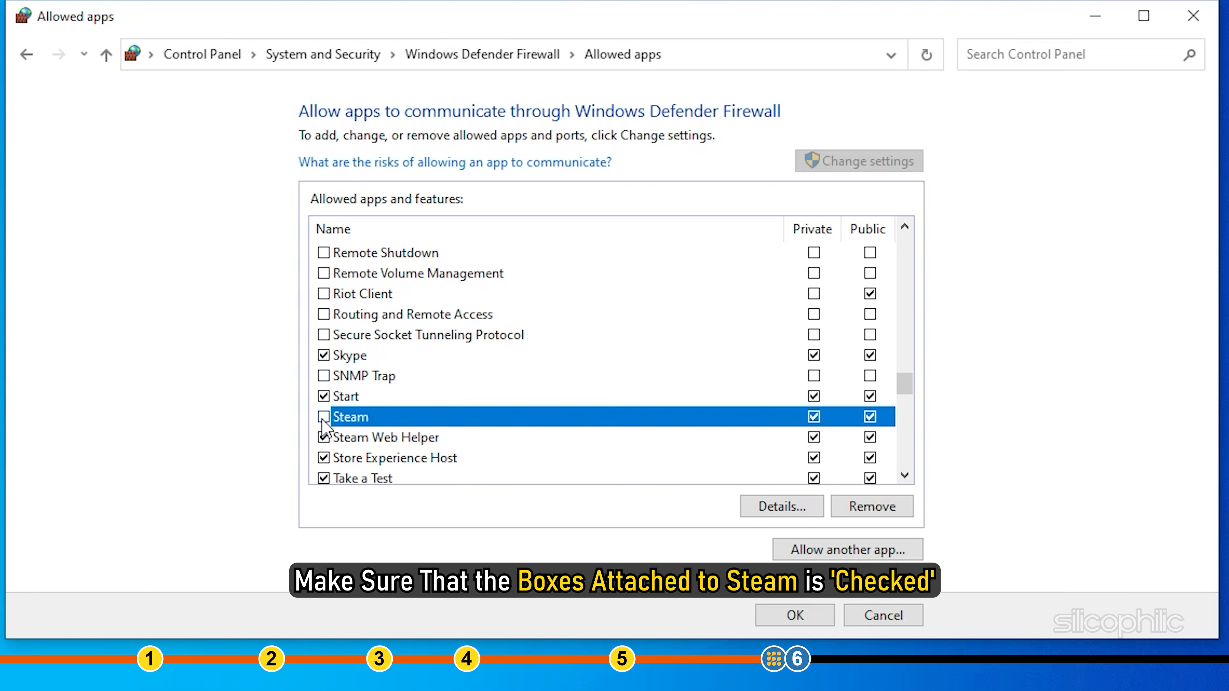
{"action": "left_click", "coordinate": [322, 416]}
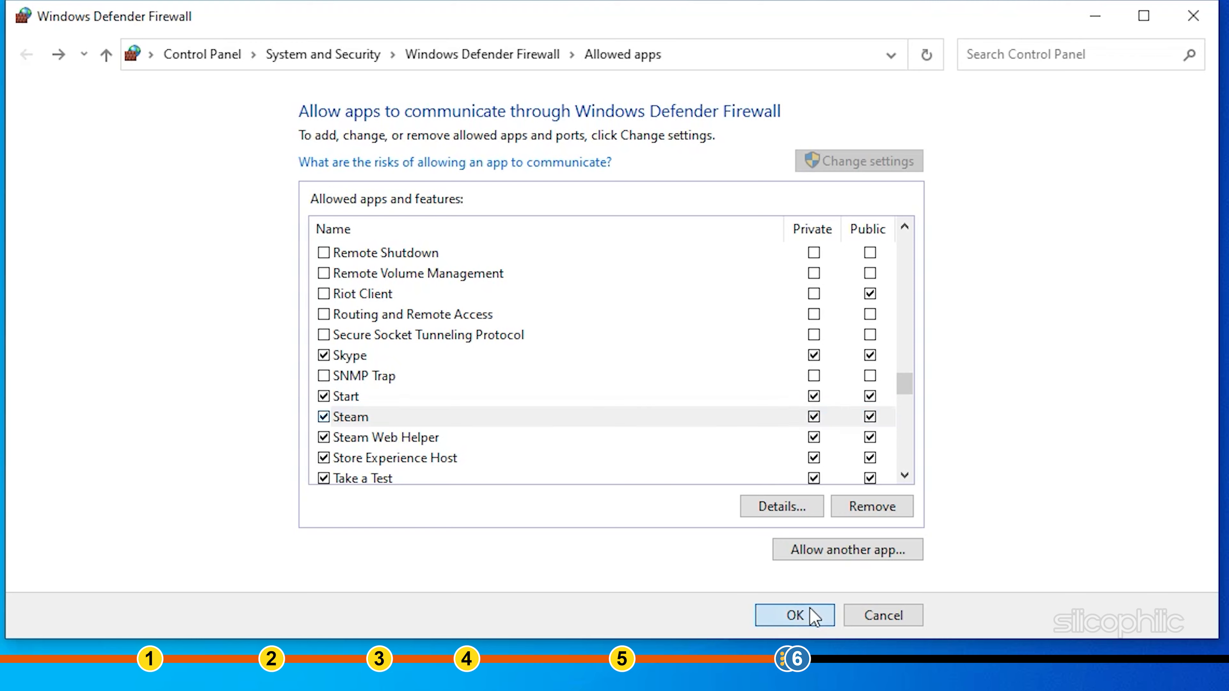
{"action": "left_click", "coordinate": [793, 615]}
{"action": "type", "text": "c"}
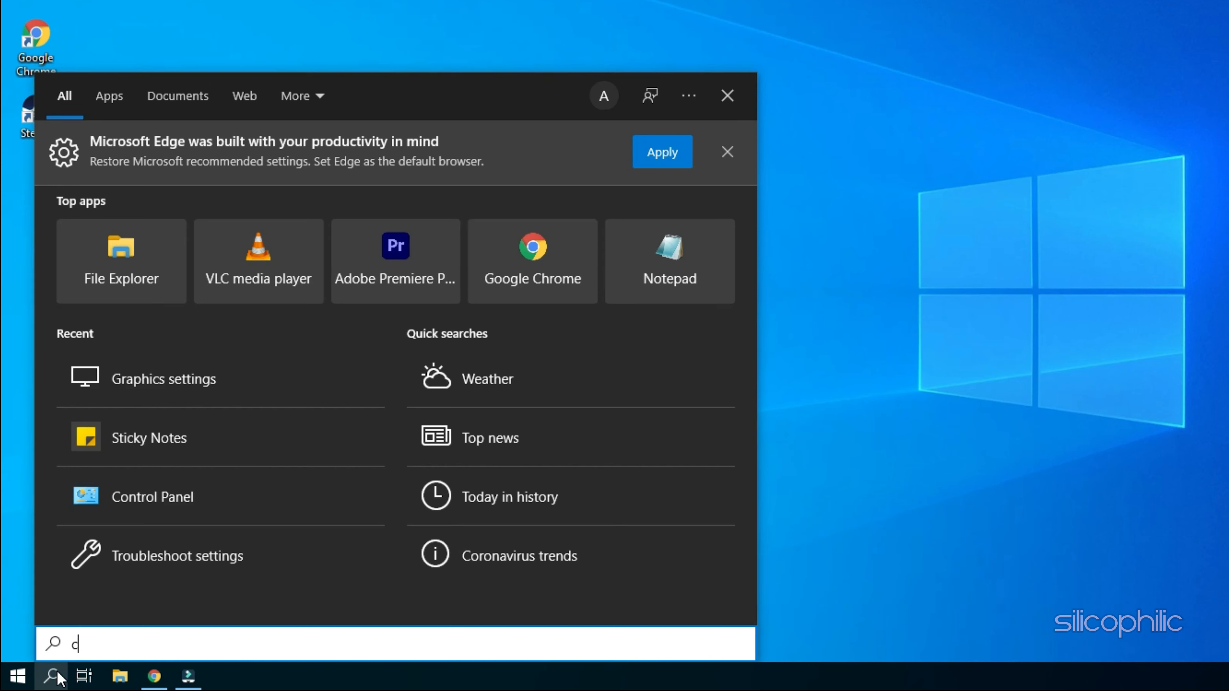
- Search 'control panel' in the taskbar and launch Control Panel from the best match
{"action": "type", "text": "ontrol panel"}
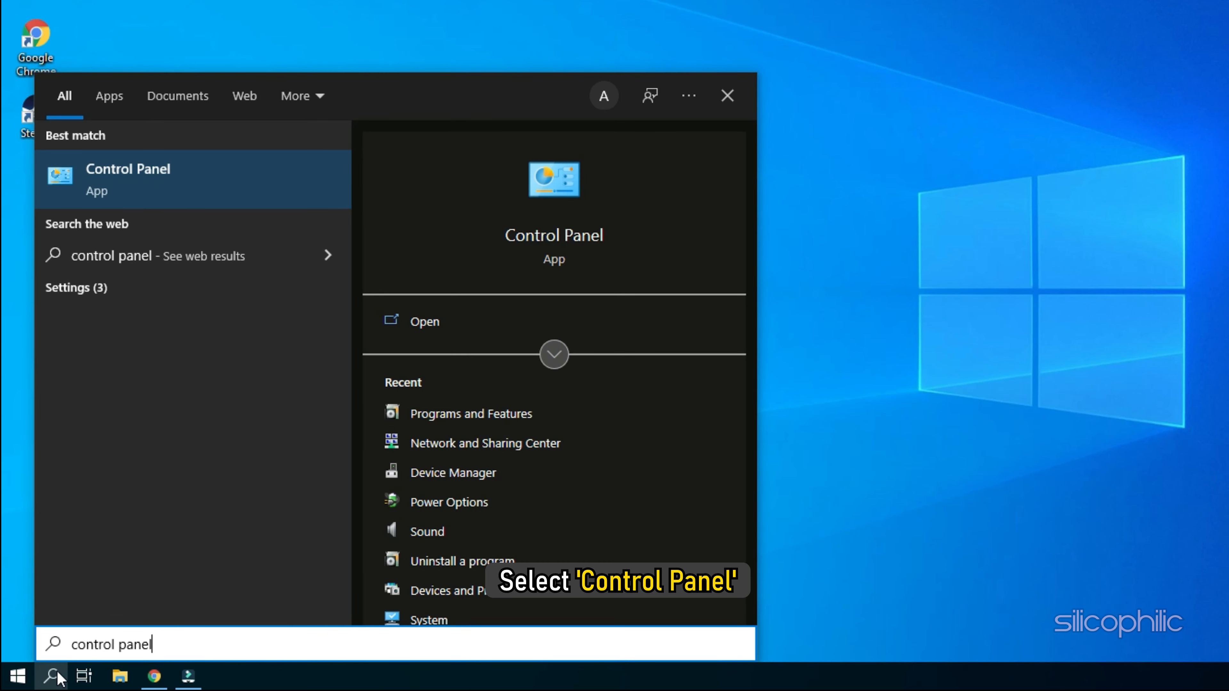
{"action": "left_click", "coordinate": [128, 168]}
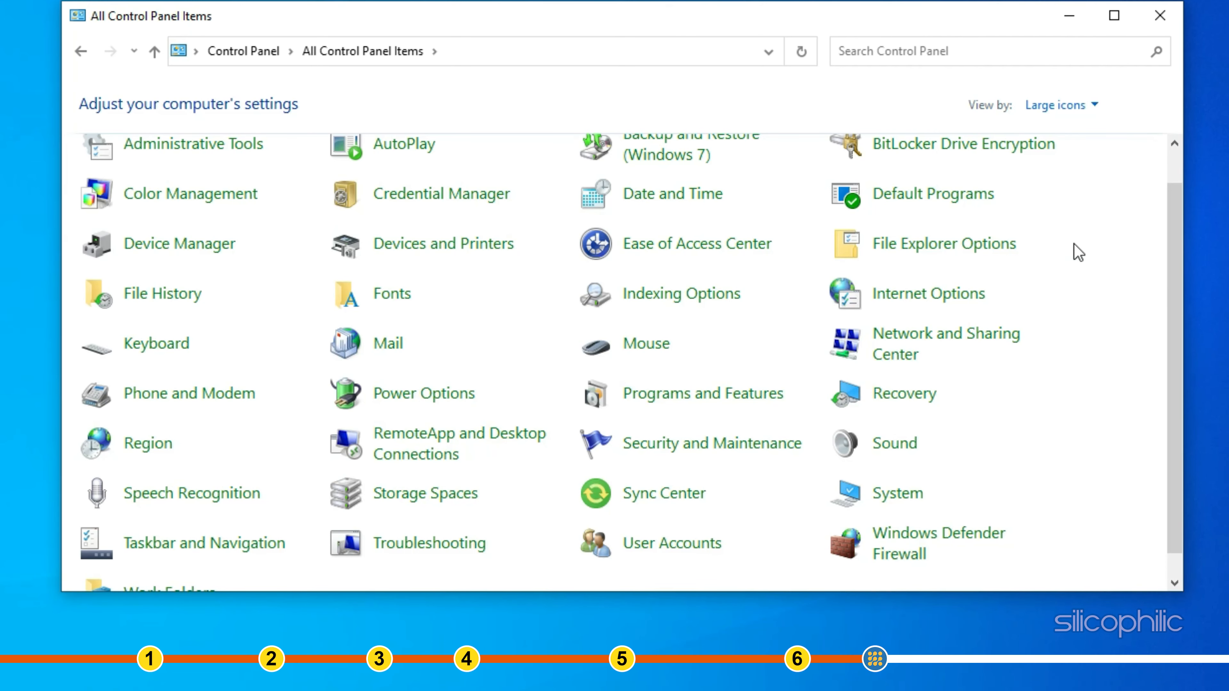
{"action": "mouse_move", "coordinate": [641, 401]}
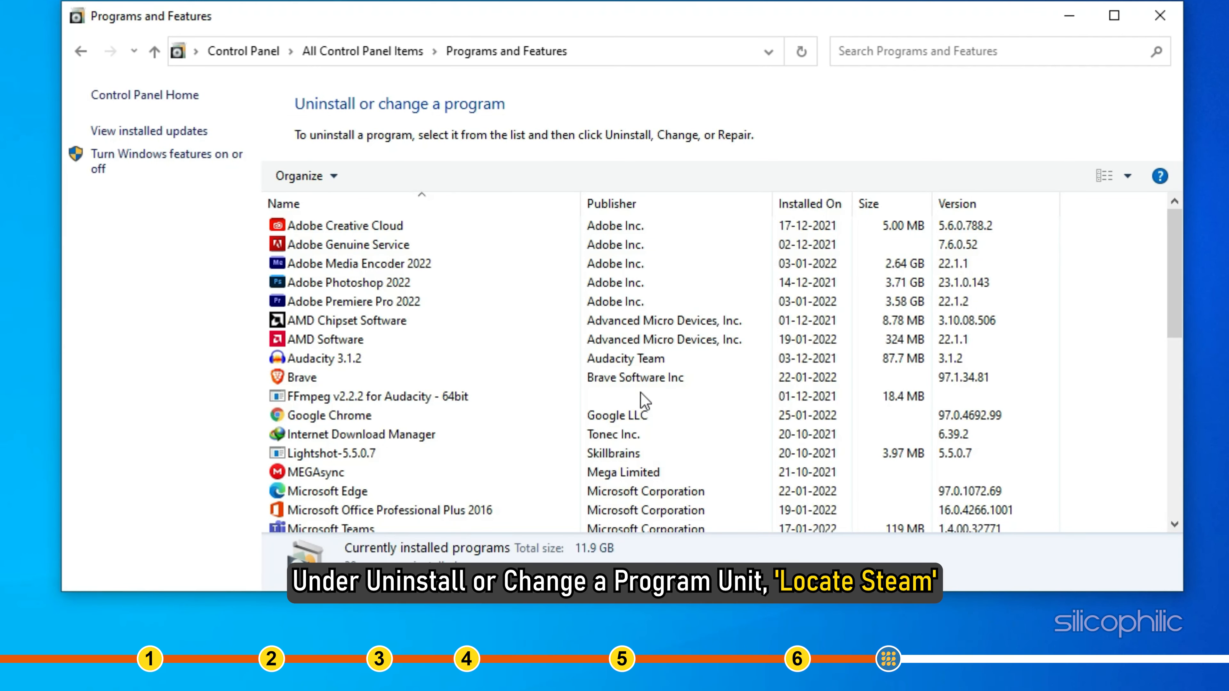
{"action": "mouse_move", "coordinate": [1160, 265]}
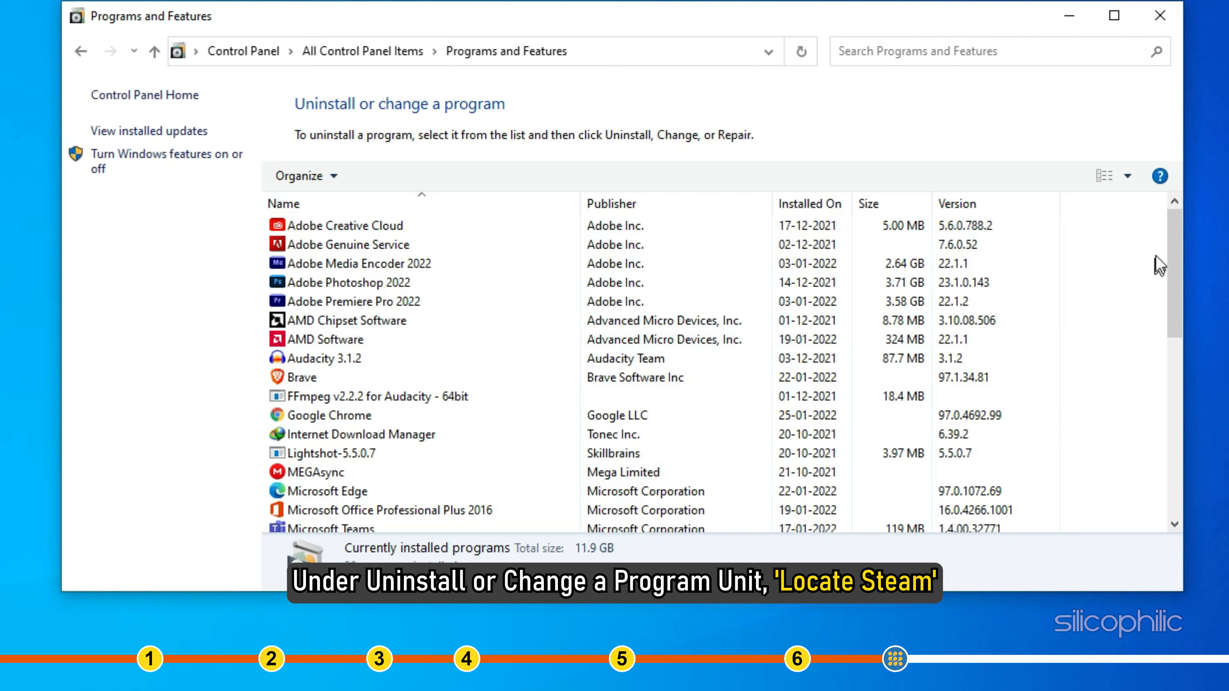
- In Programs and Features, uninstall Steam, approving the UAC prompt and closing the finished uninstaller
{"action": "scroll", "scroll_direction": "down", "scroll_amount": 3}
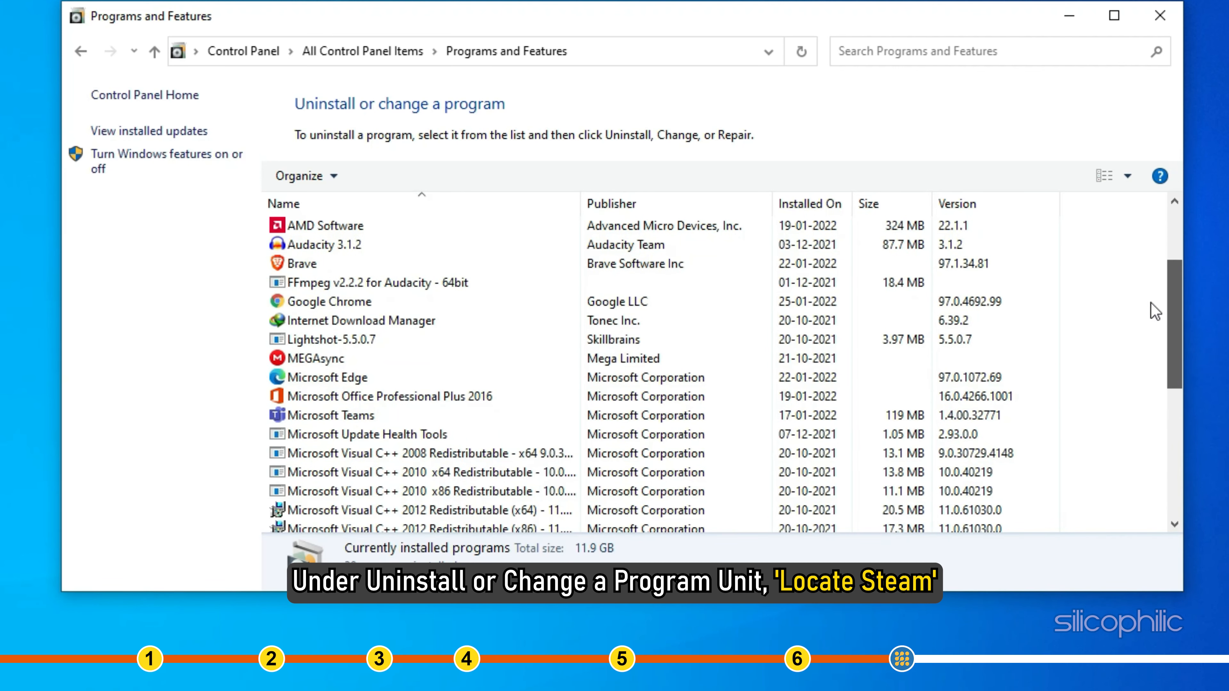
{"action": "scroll", "scroll_direction": "down", "scroll_amount": 3}
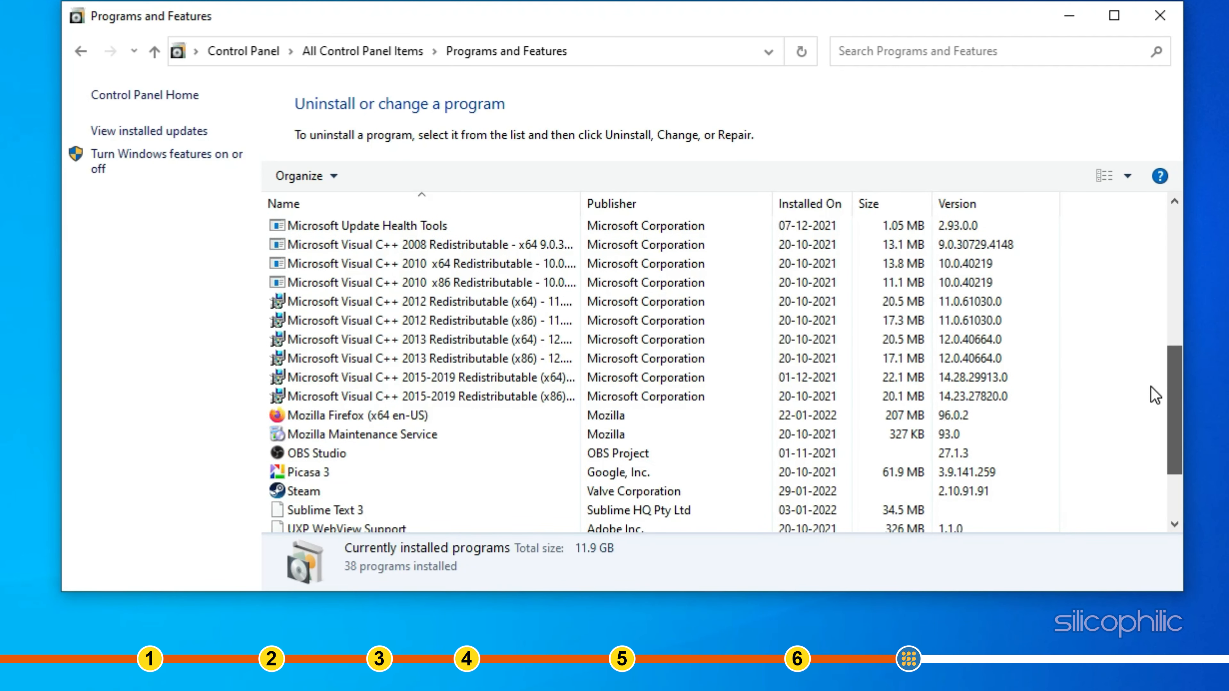
{"action": "left_click", "coordinate": [301, 492]}
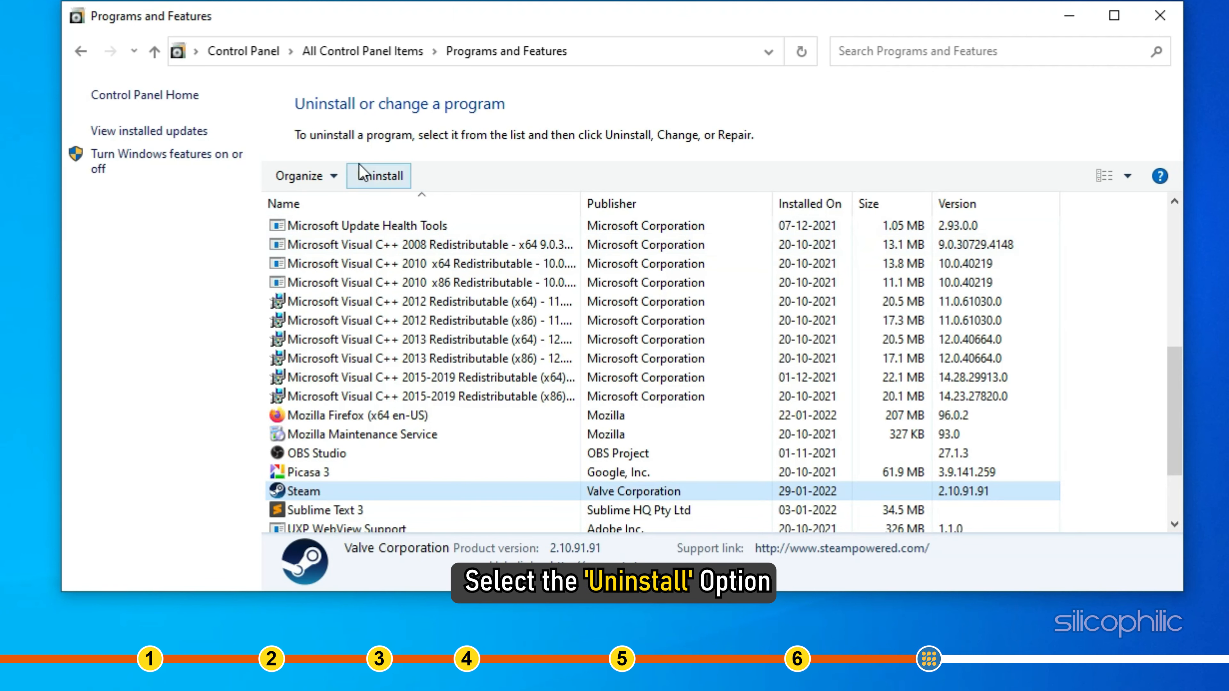
{"action": "left_click", "coordinate": [378, 175]}
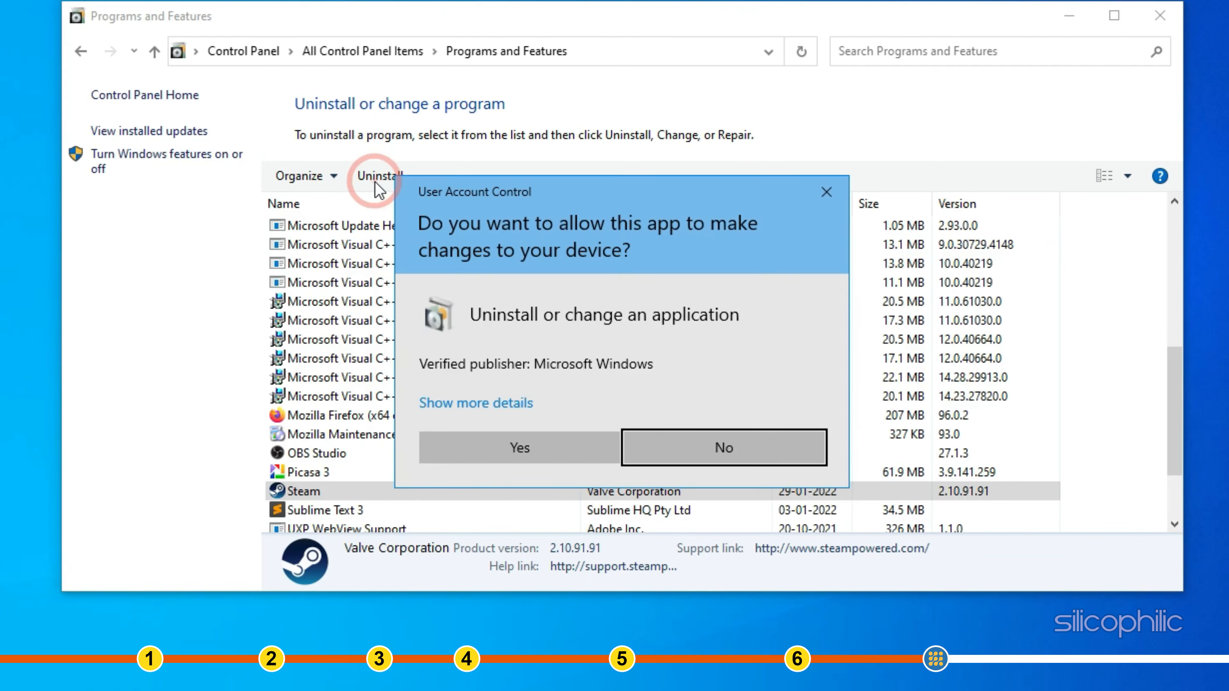
{"action": "mouse_move", "coordinate": [378, 186]}
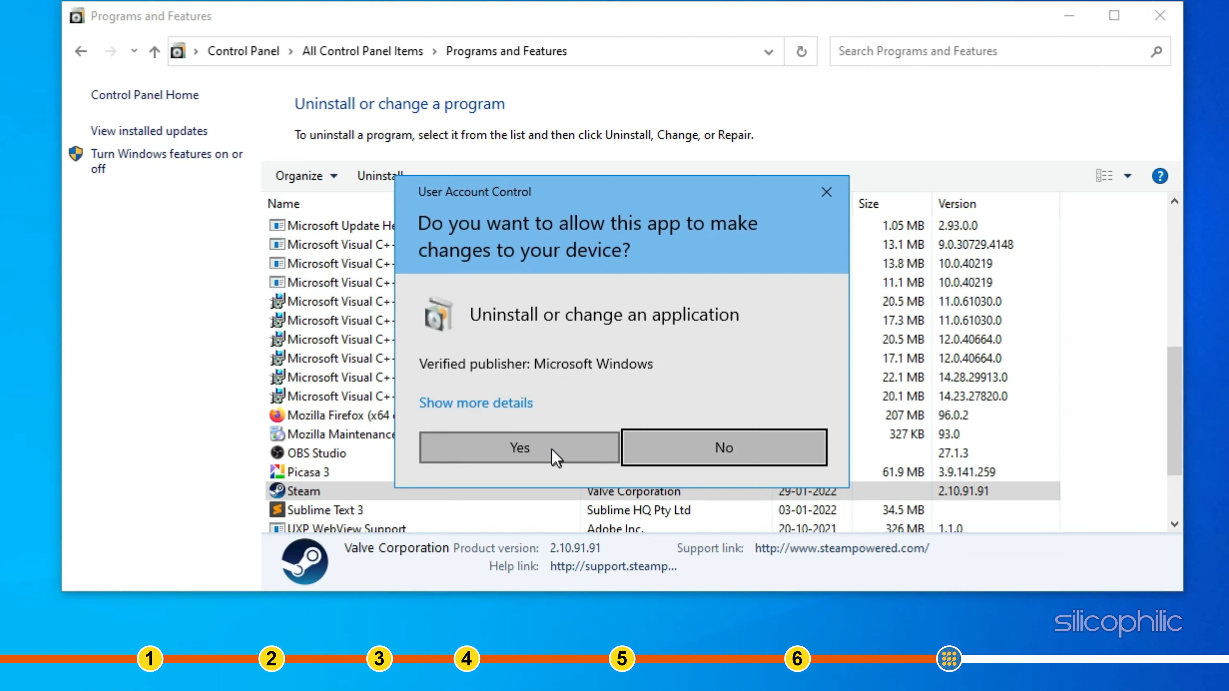
{"action": "left_click", "coordinate": [517, 447]}
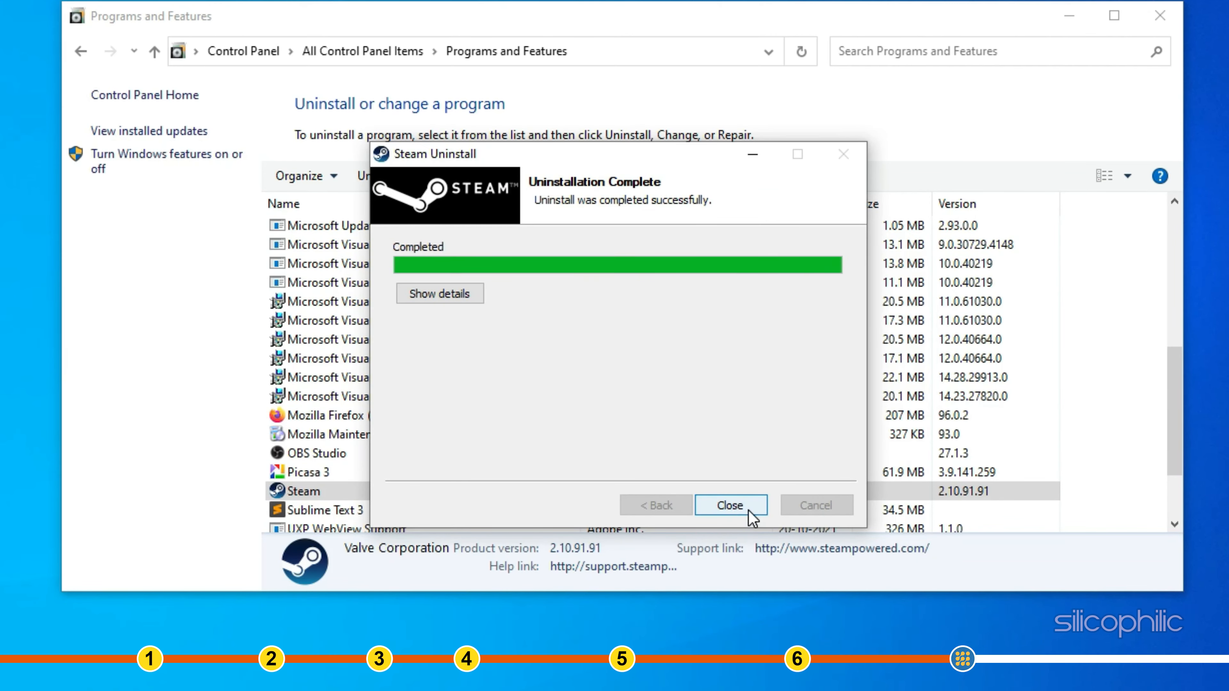
{"action": "left_click", "coordinate": [729, 505]}
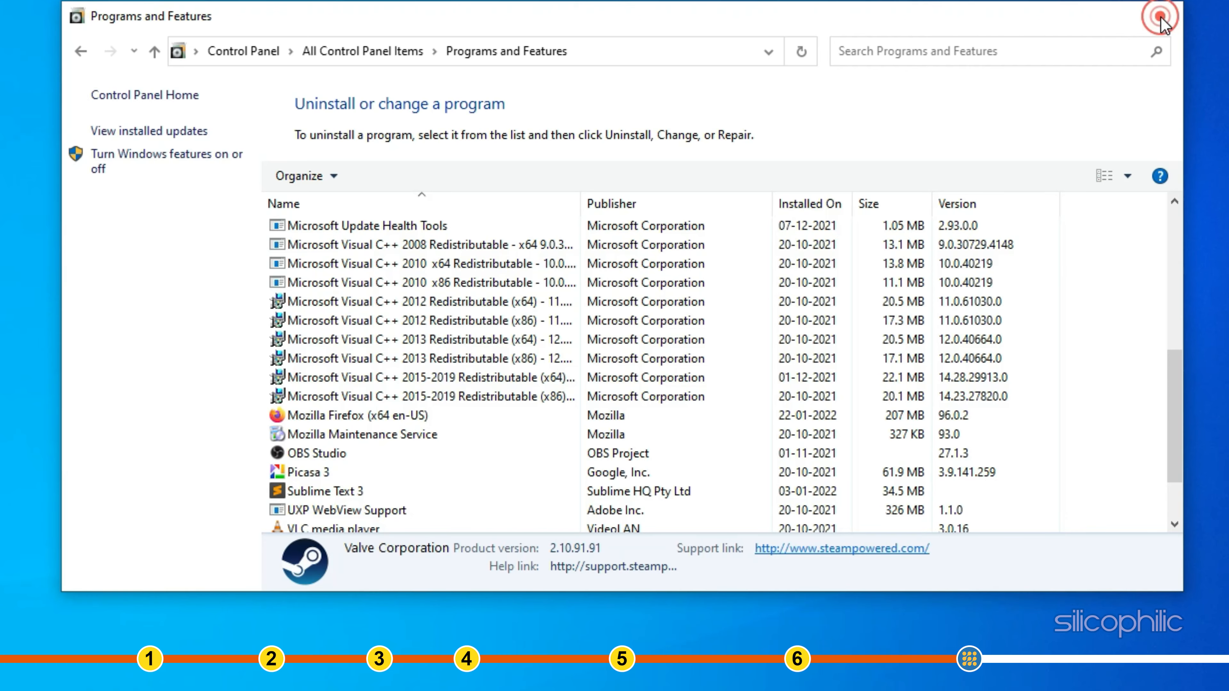
- Download the Steam installer via INSTALL STEAM, creating the download folder, and run it
{"action": "left_click", "coordinate": [1163, 18]}
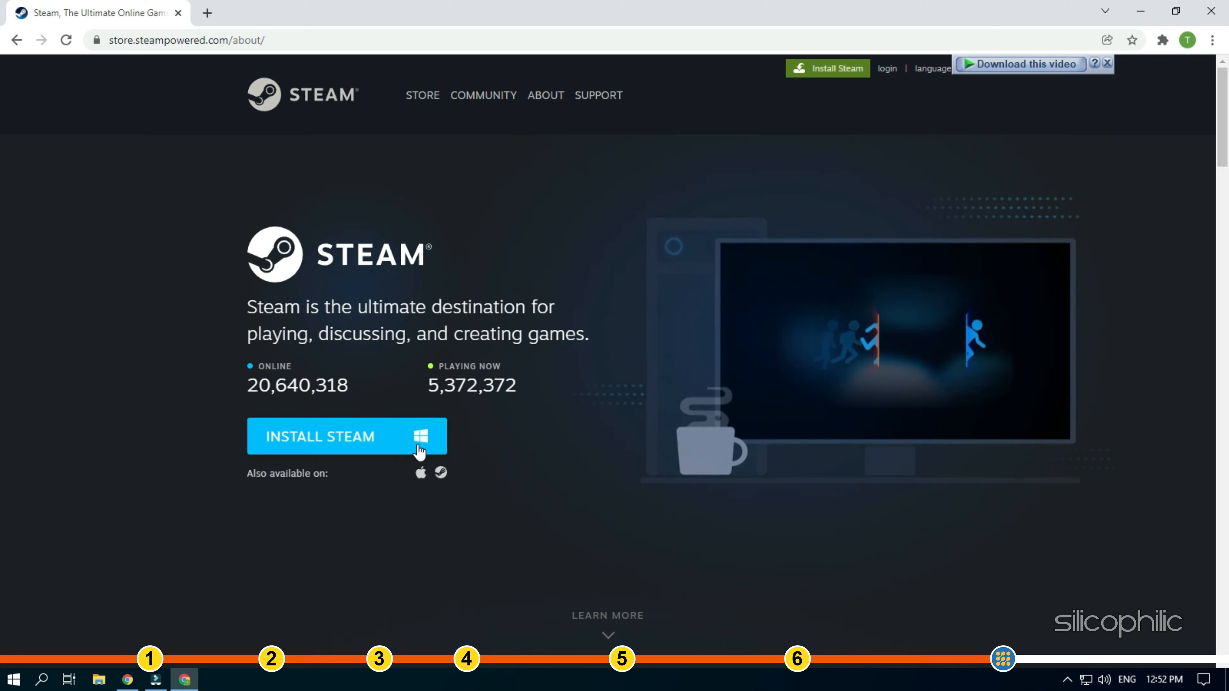
{"action": "left_click", "coordinate": [347, 436]}
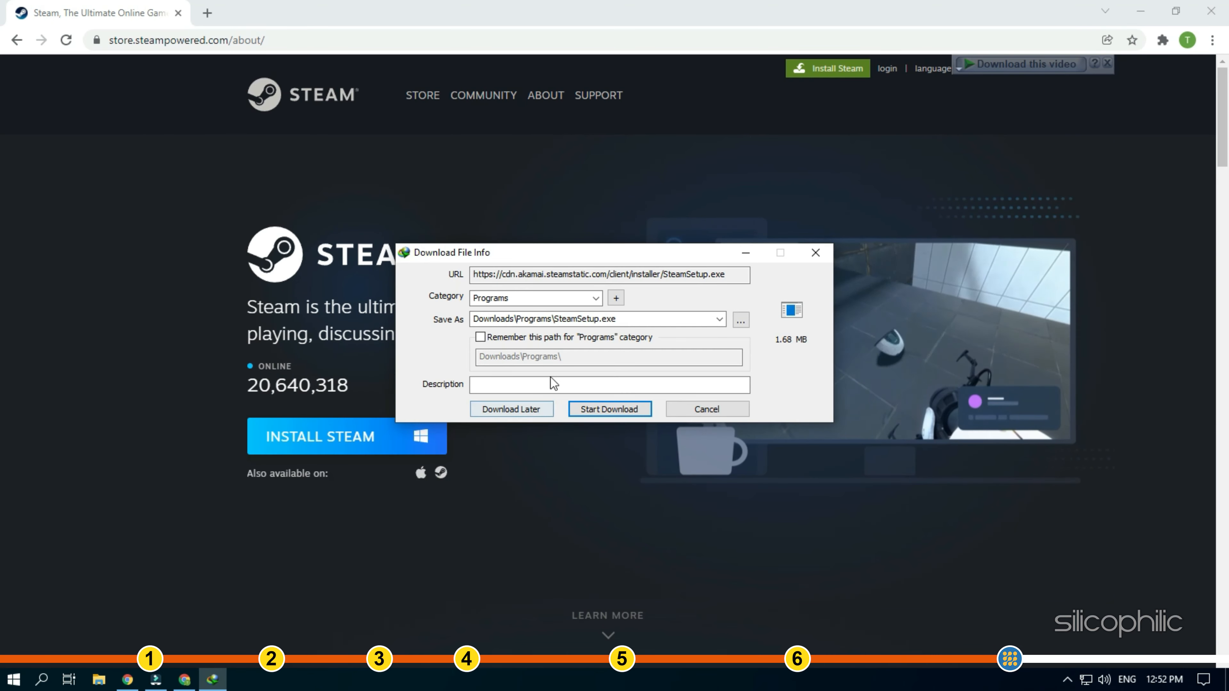
{"action": "left_click", "coordinate": [608, 408]}
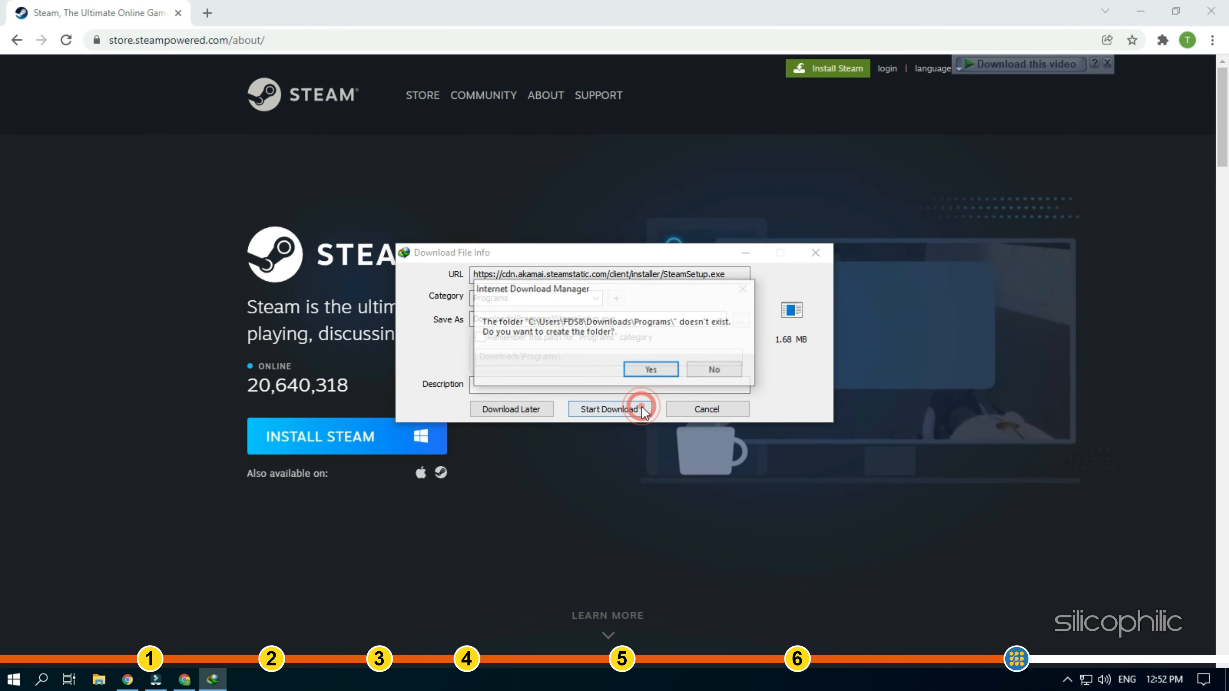
{"action": "left_click", "coordinate": [650, 369]}
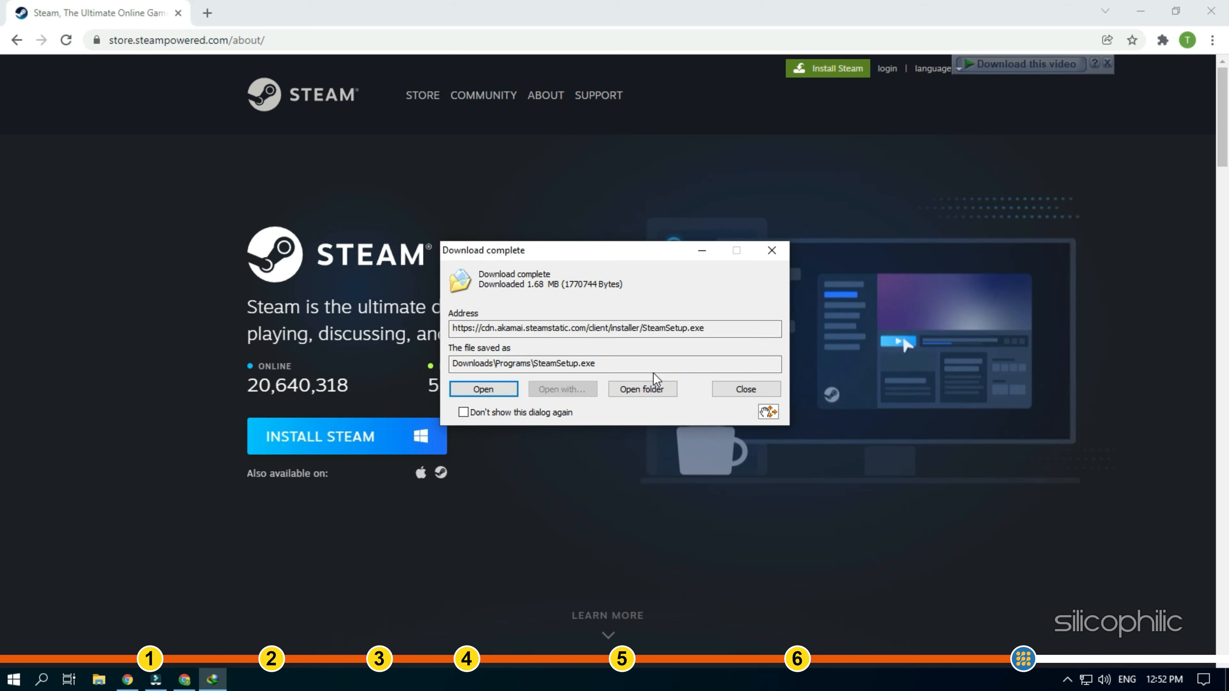
{"action": "left_click", "coordinate": [483, 388]}
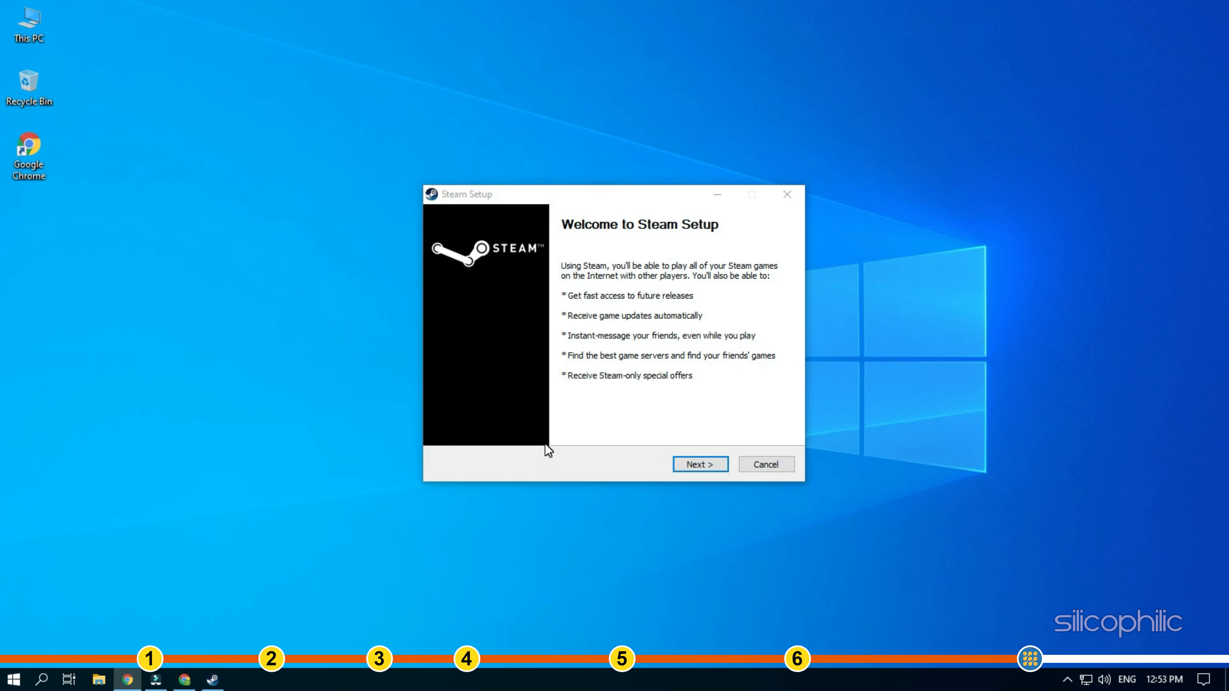
- Step through Steam Setup keeping English and finish with Run Steam ticked
{"action": "left_click", "coordinate": [698, 464]}
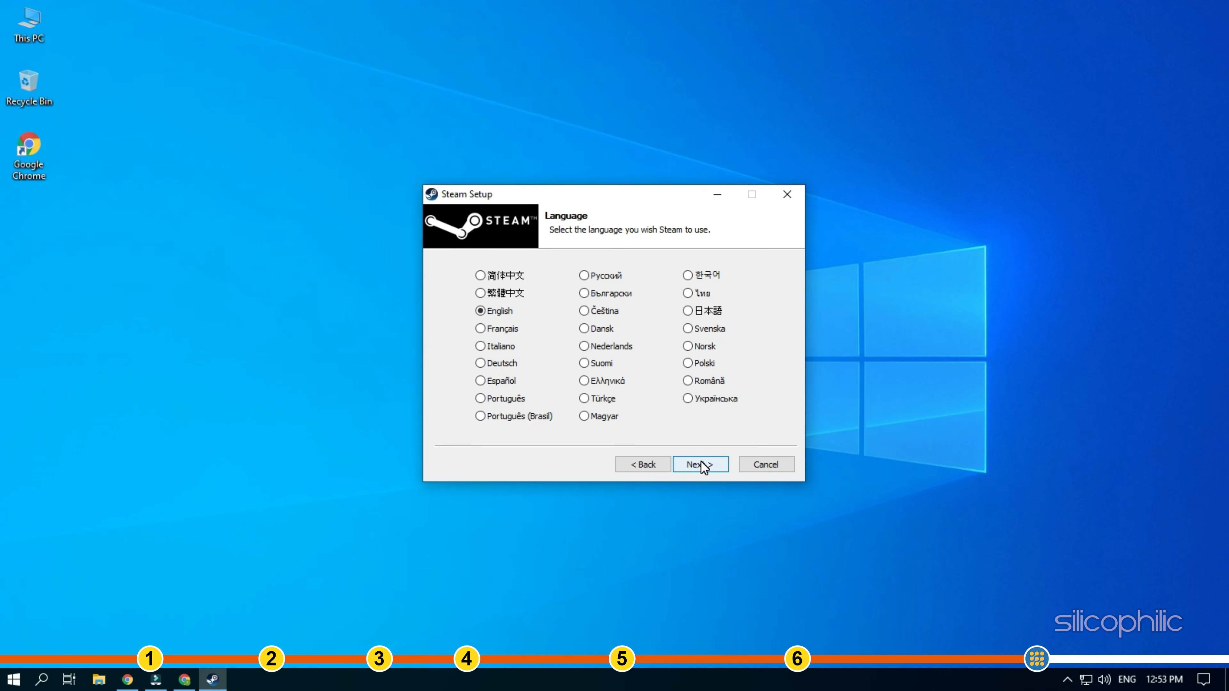
{"action": "left_click", "coordinate": [699, 464]}
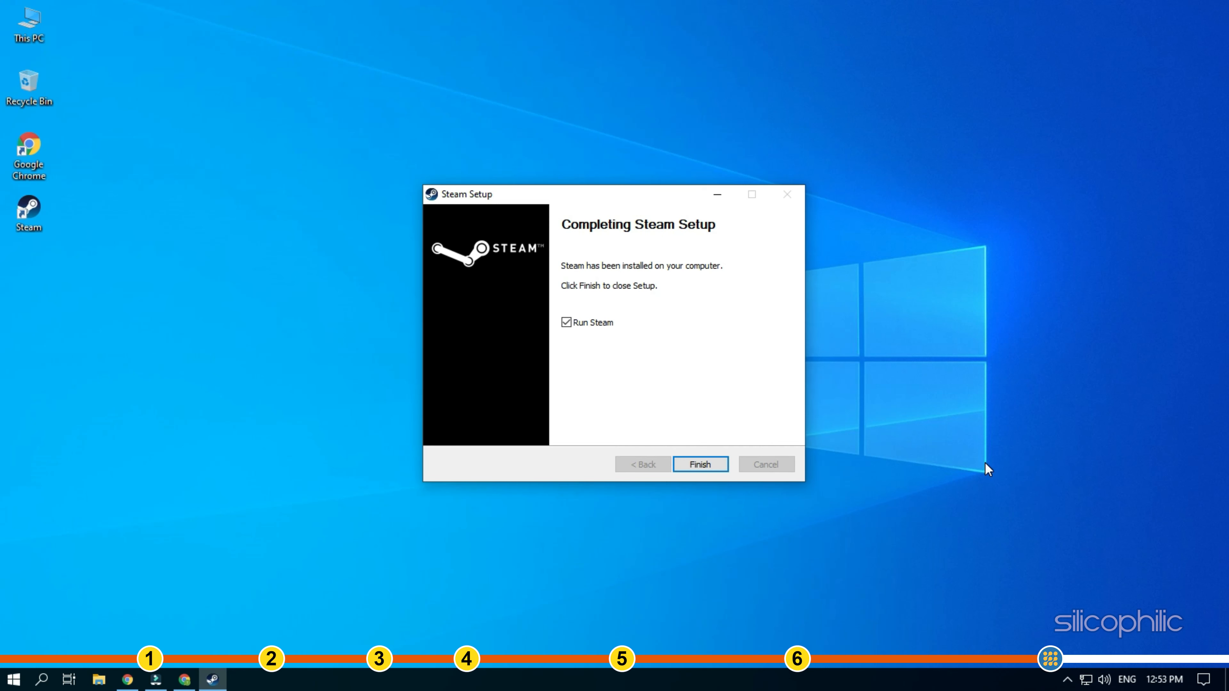
{"action": "left_click", "coordinate": [699, 464]}
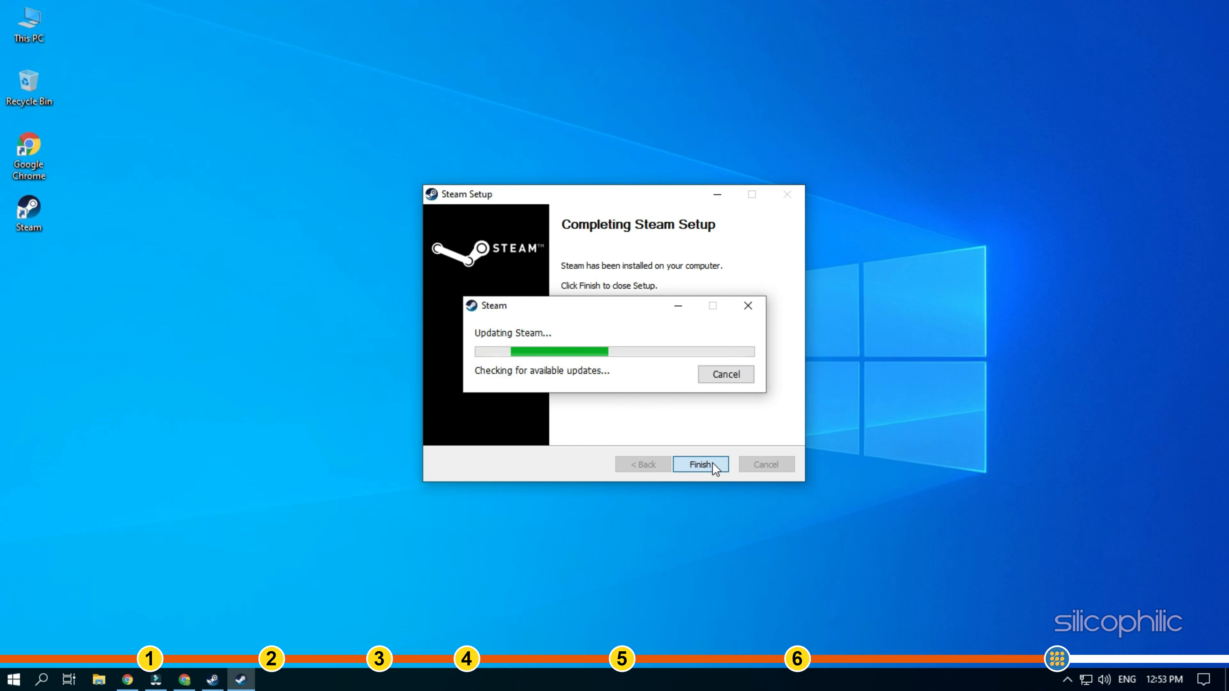
{"action": "left_click", "coordinate": [699, 465]}
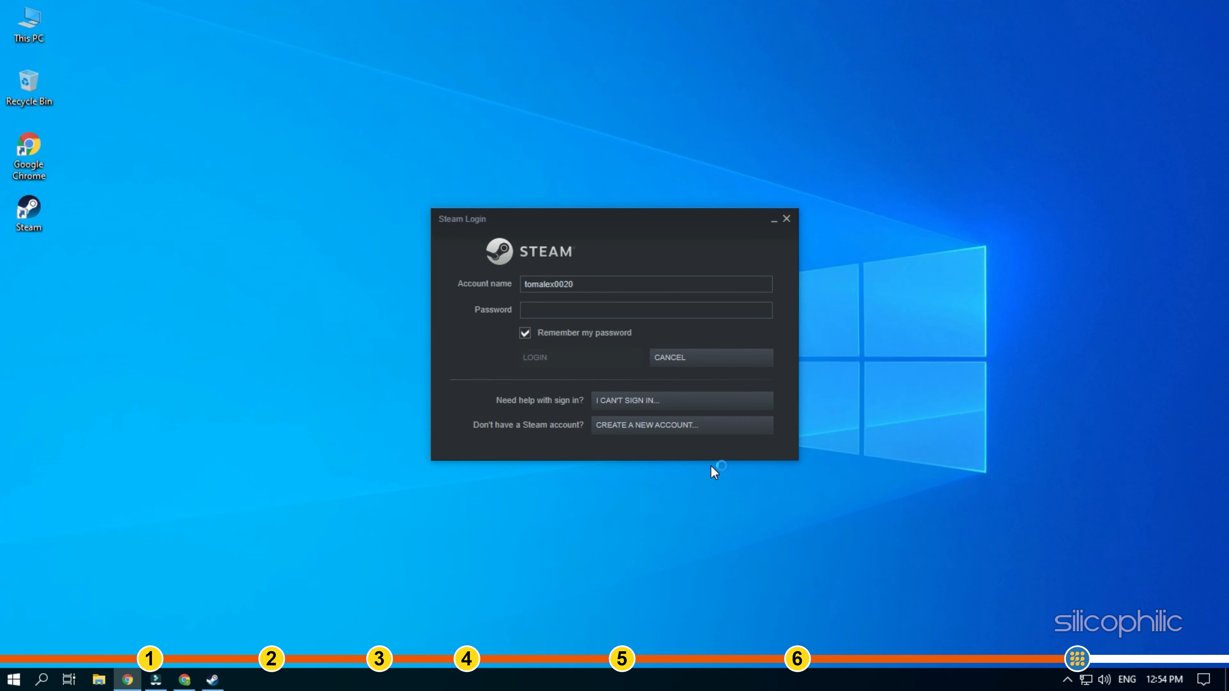
{"action": "mouse_move", "coordinate": [883, 357]}
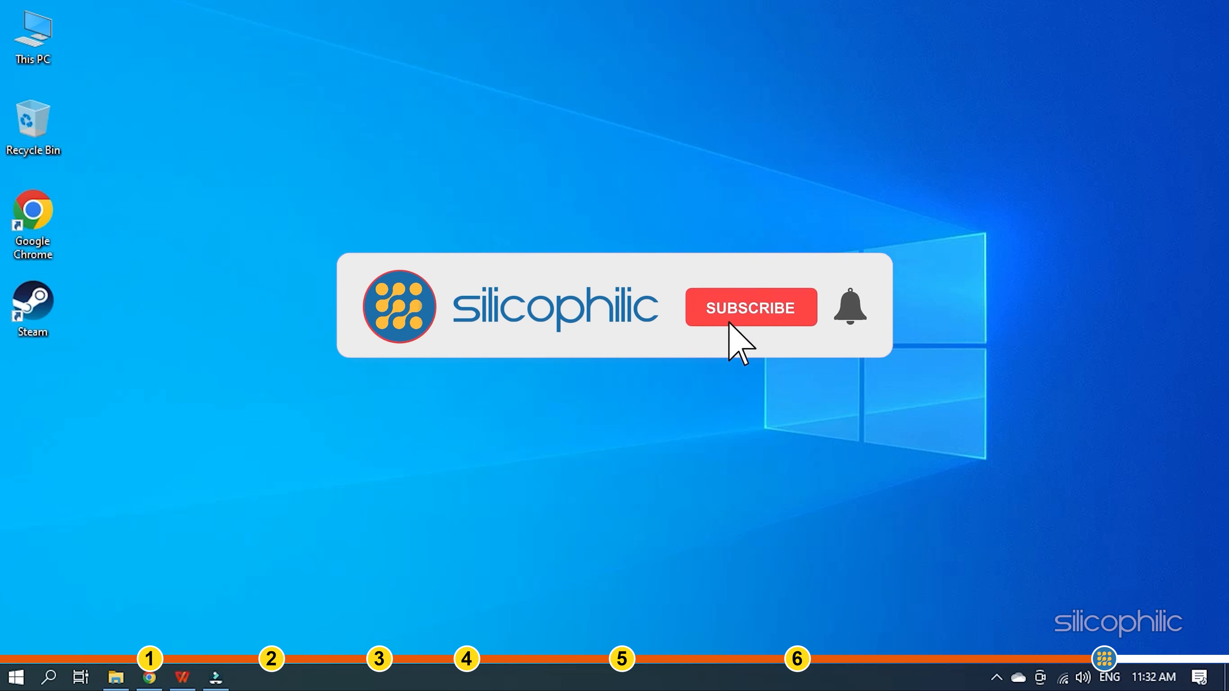
{"action": "left_click", "coordinate": [749, 307]}
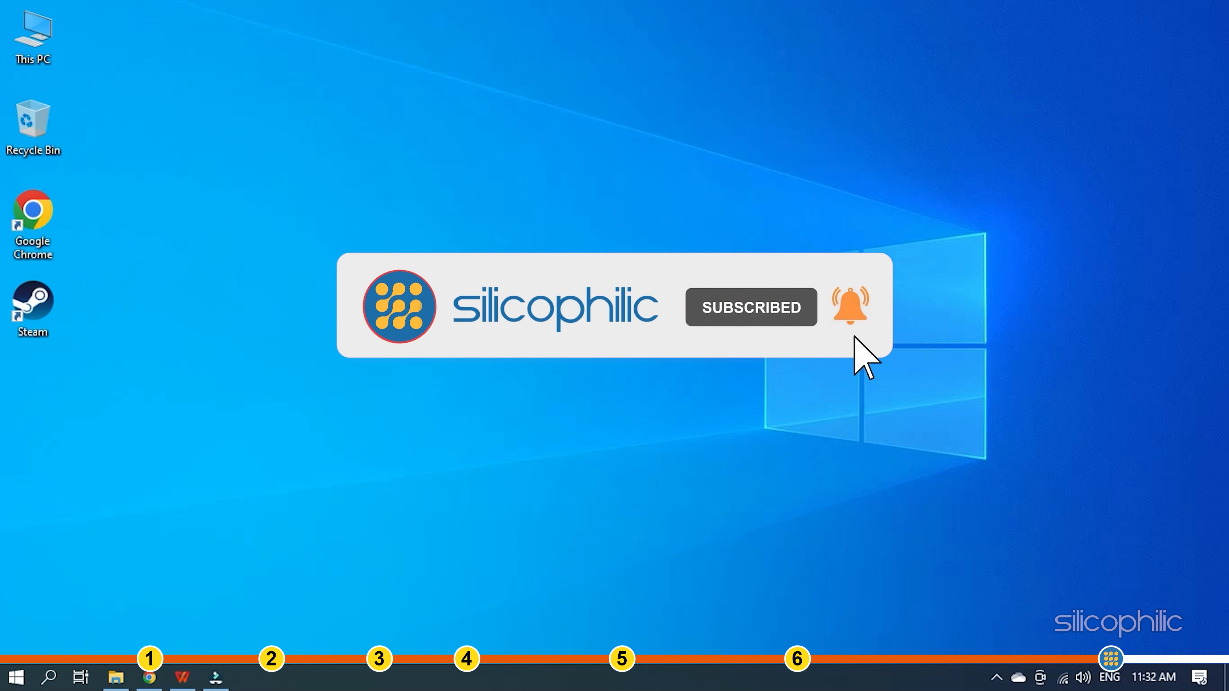